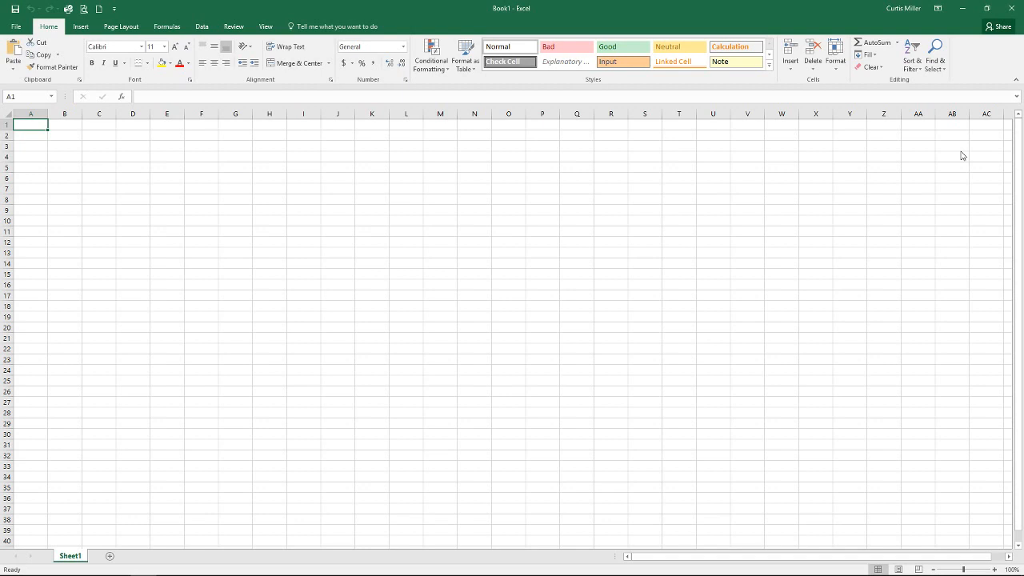
pyautogui.moveTo(519, 17)
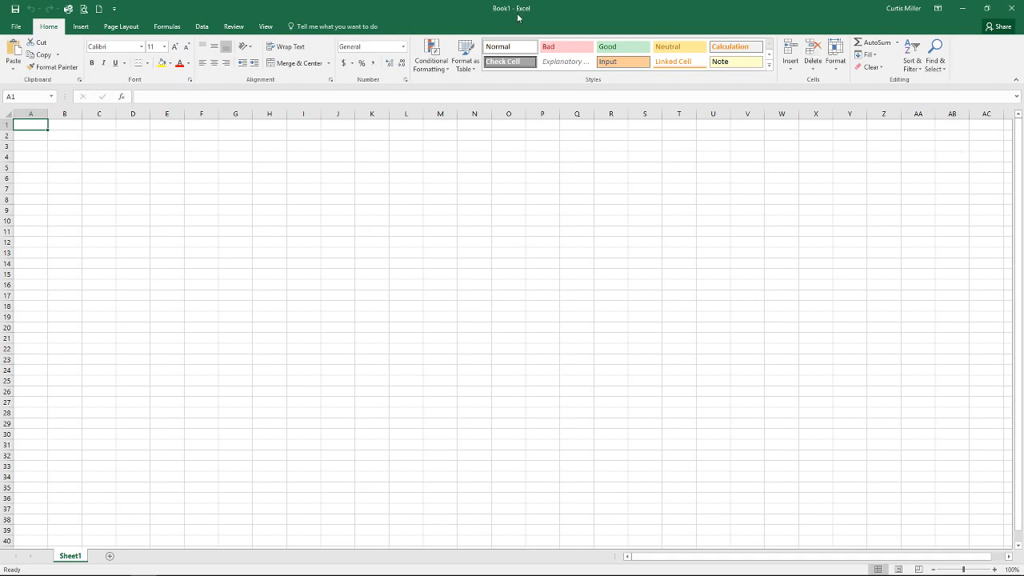
pyautogui.moveTo(76, 212)
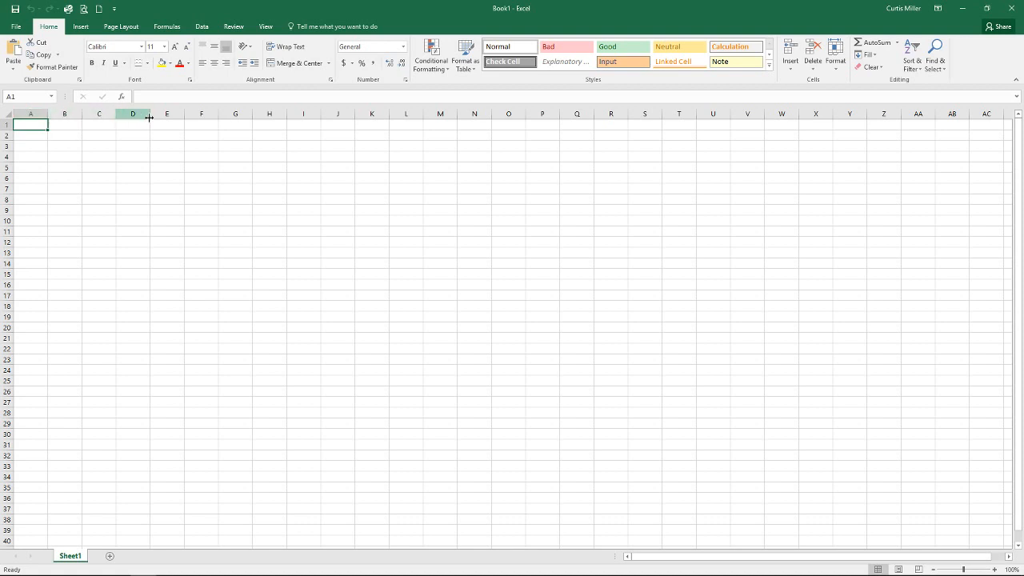
# Select a whole column and rows, then add another worksheet to the workbook
pyautogui.click(576, 112)
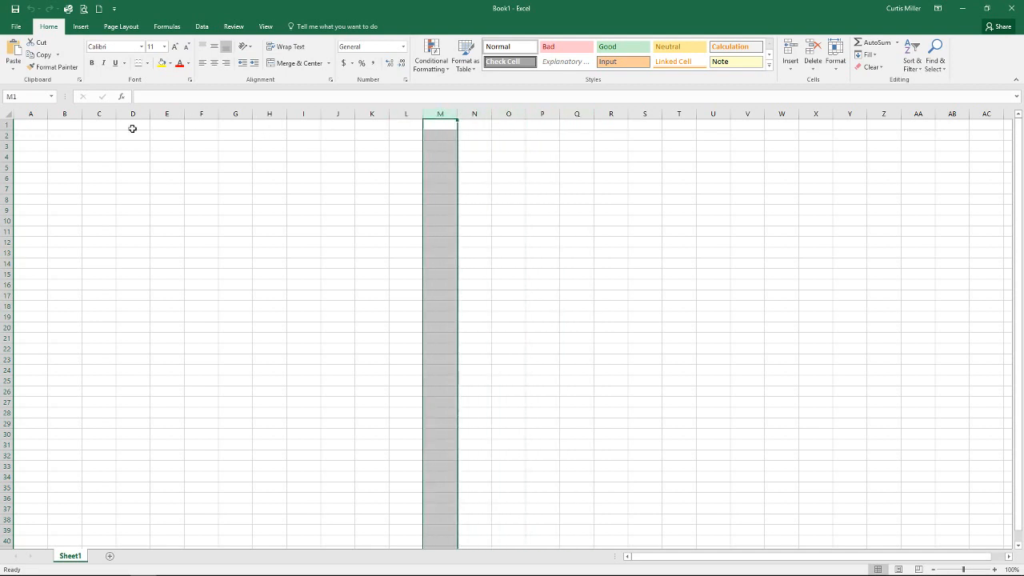
pyautogui.click(30, 124)
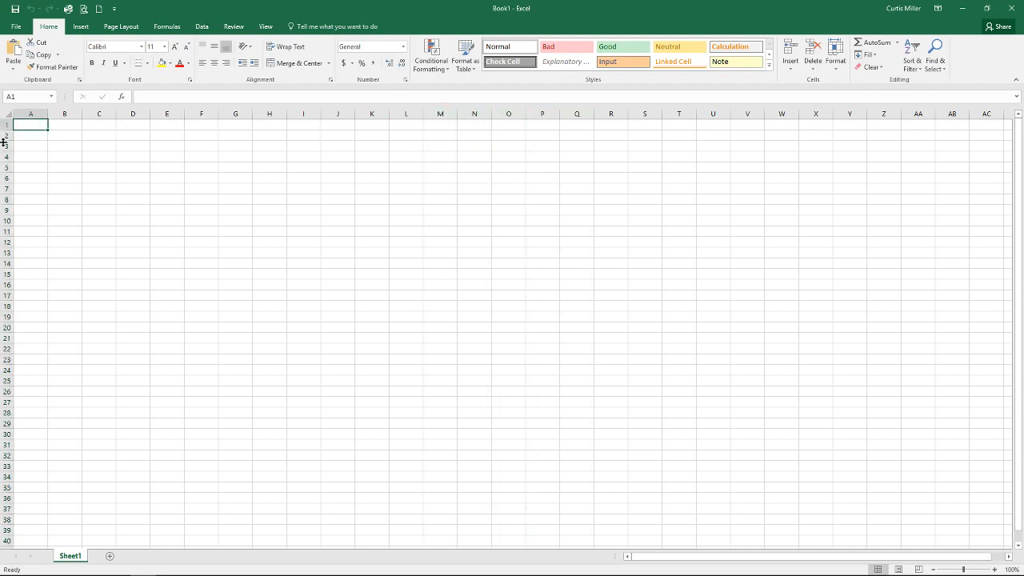
pyautogui.click(6, 124)
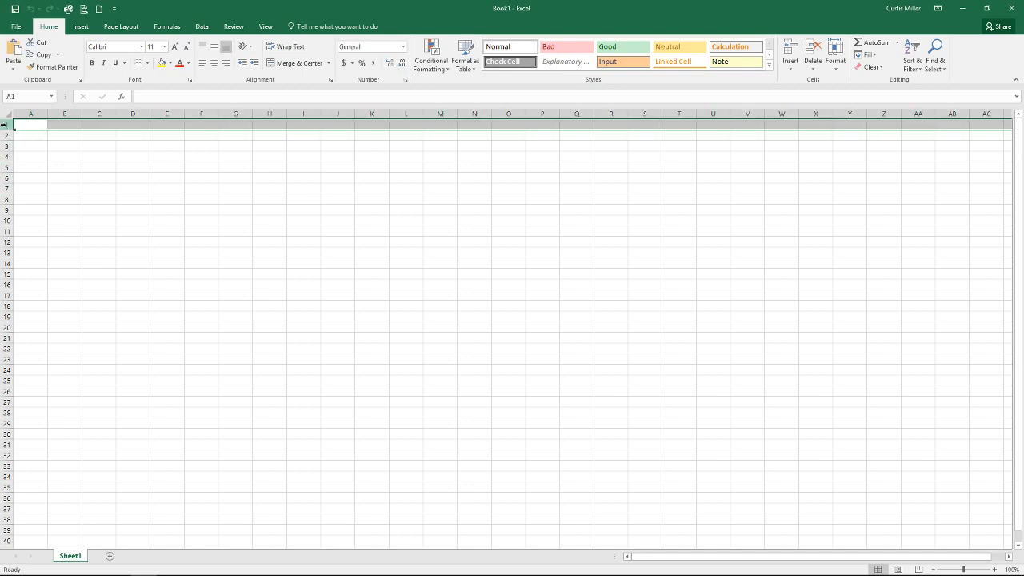
pyautogui.click(30, 157)
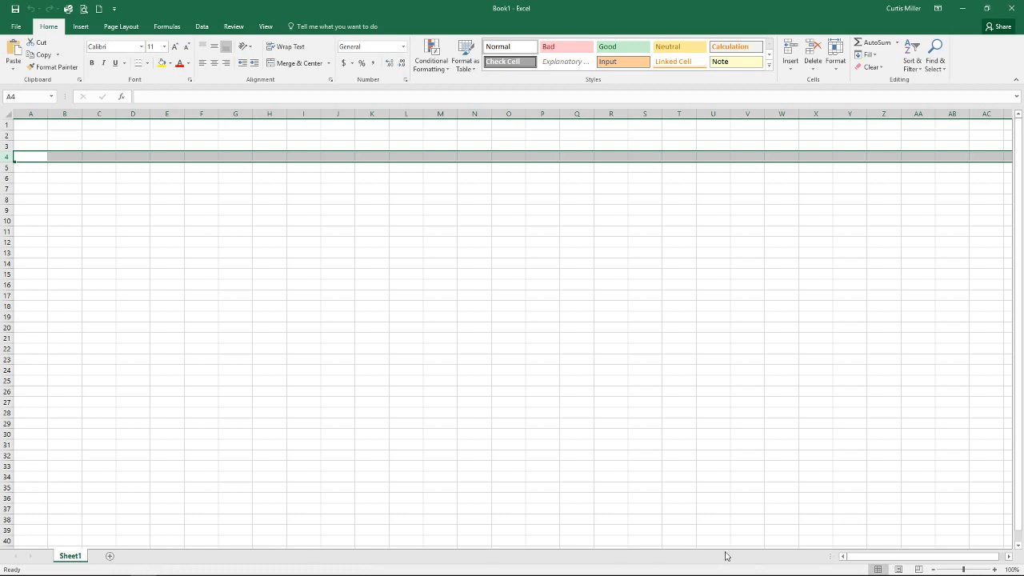
pyautogui.moveTo(268, 564)
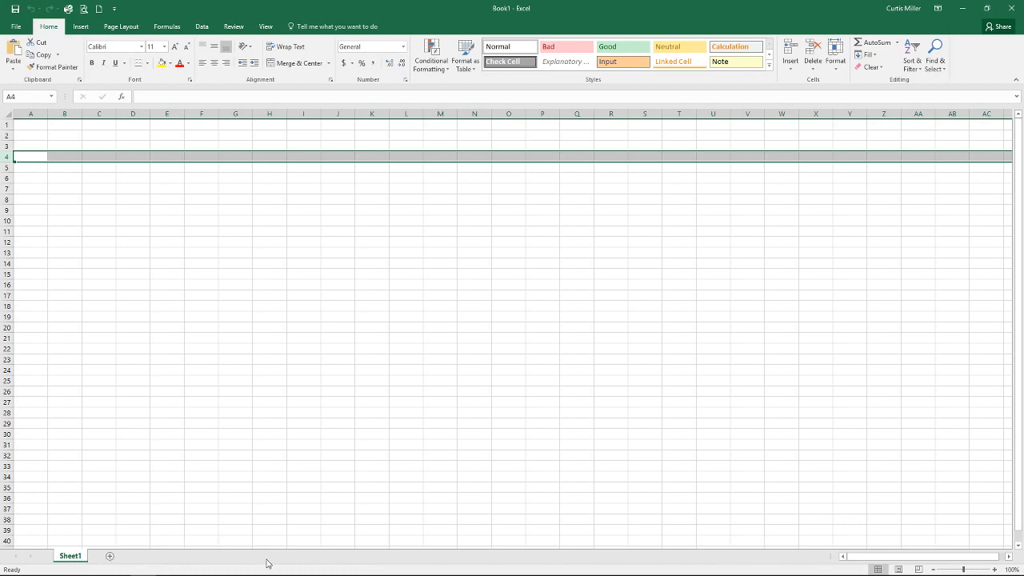
pyautogui.moveTo(229, 513)
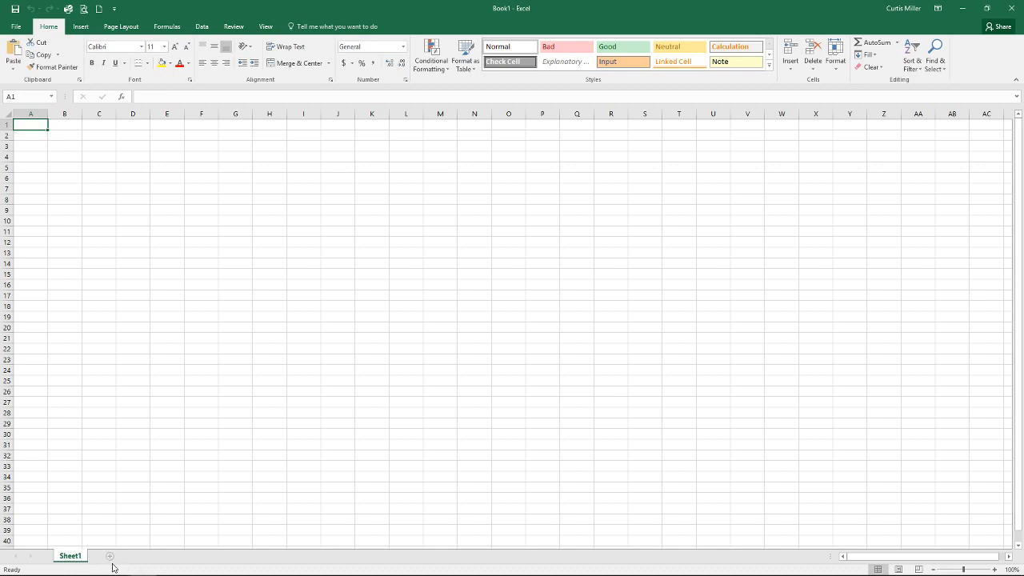
pyautogui.moveTo(110, 555)
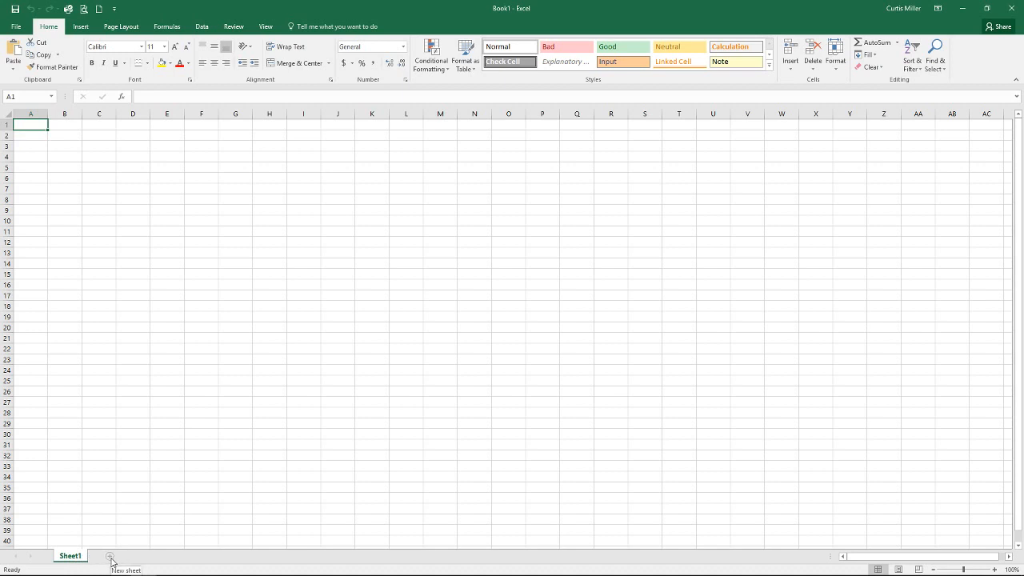
pyautogui.click(110, 556)
pyautogui.write('New Name')
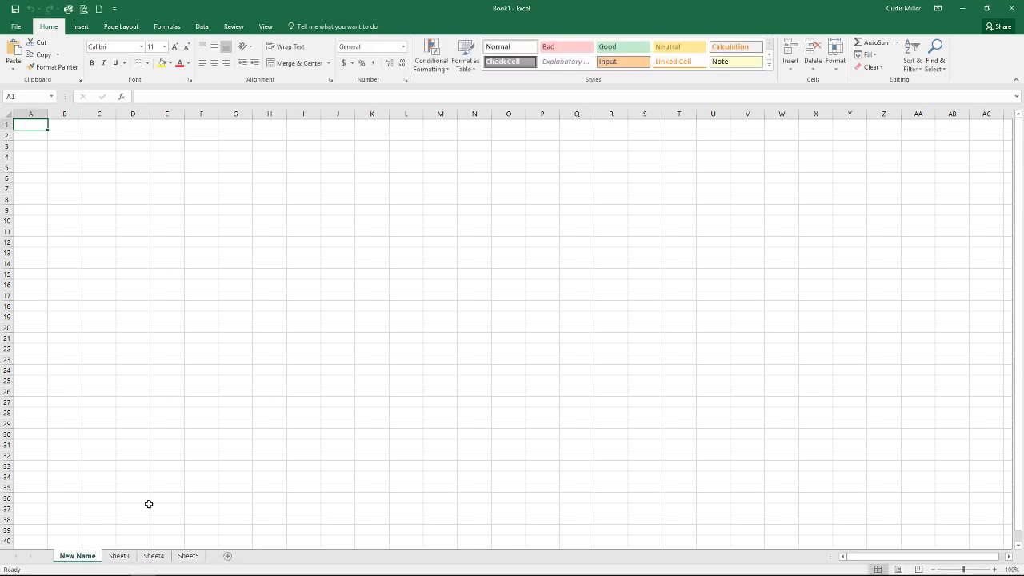
# Colour the New Name tab orange, then switch to the Sheet3 worksheet
pyautogui.rightClick(77, 555)
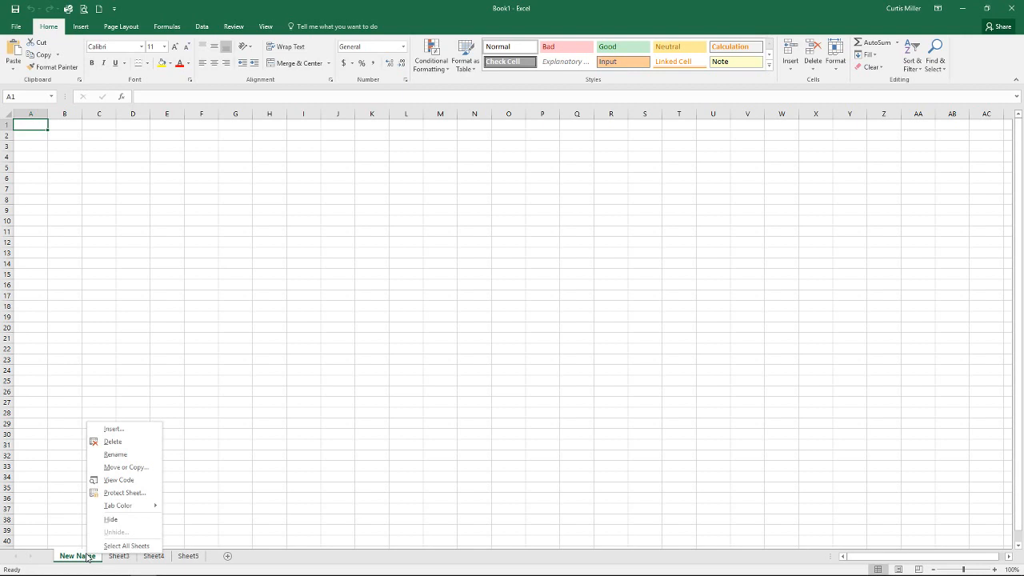
pyautogui.moveTo(117, 504)
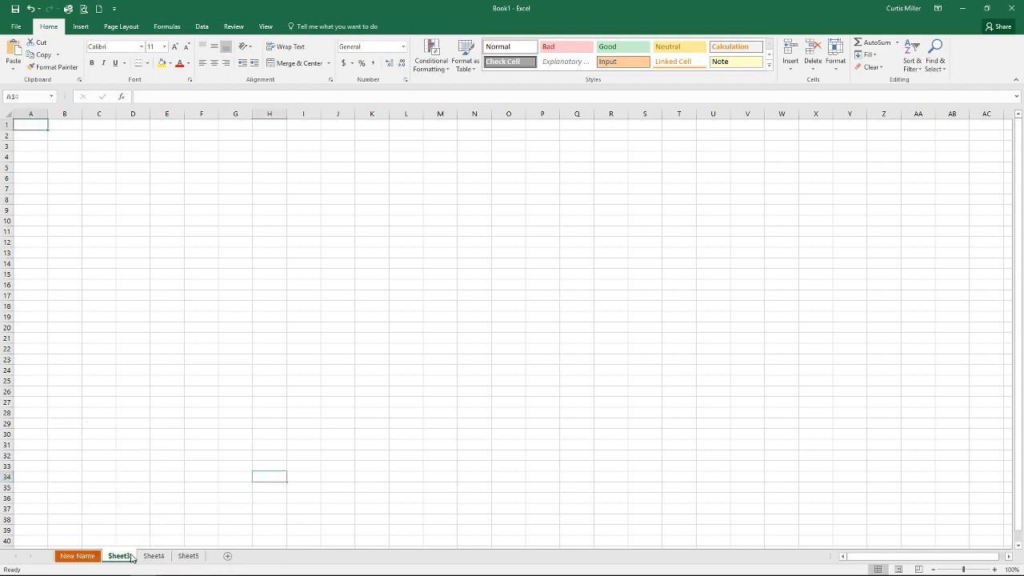
pyautogui.click(188, 555)
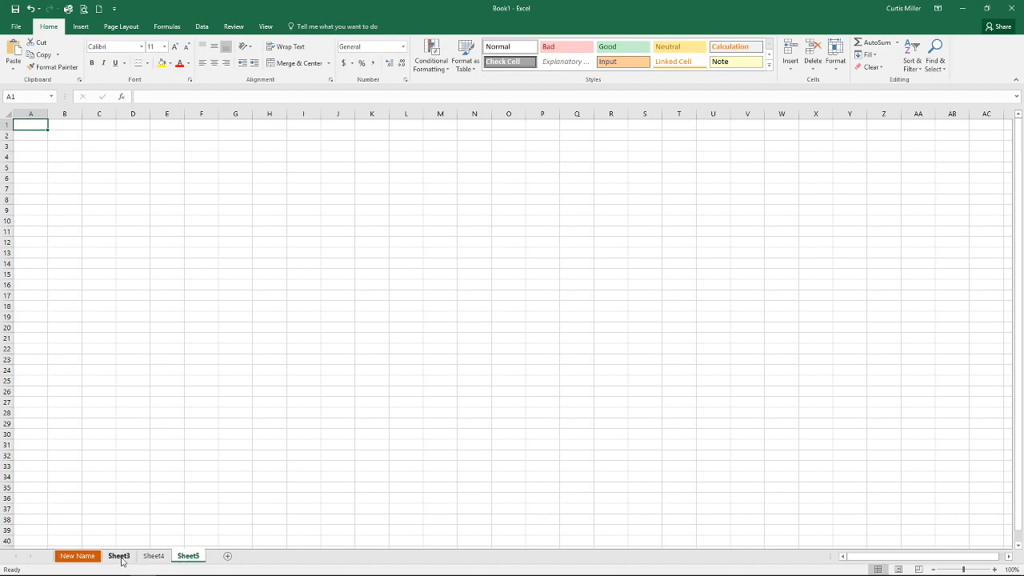
pyautogui.click(119, 555)
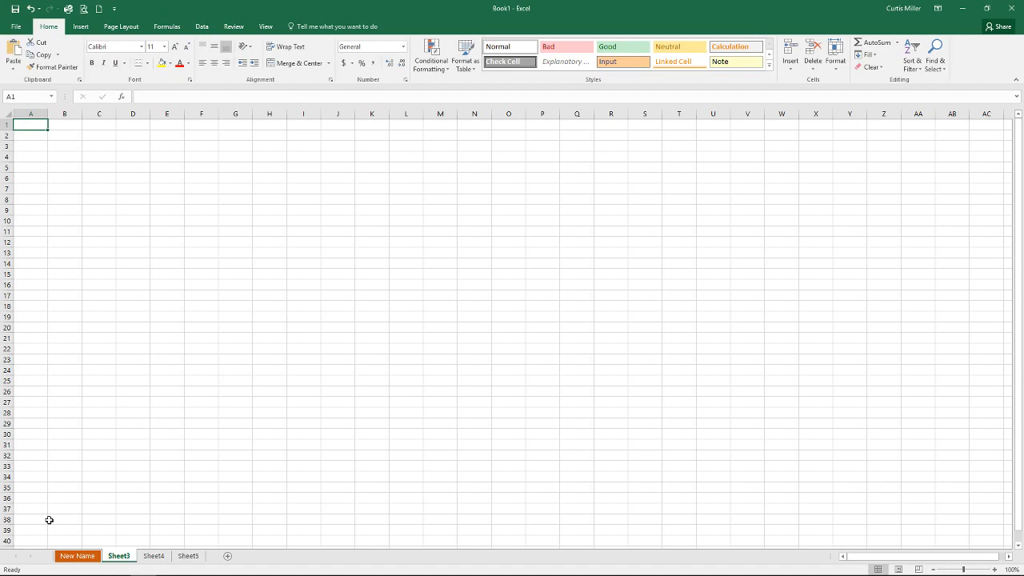
pyautogui.moveTo(403, 478)
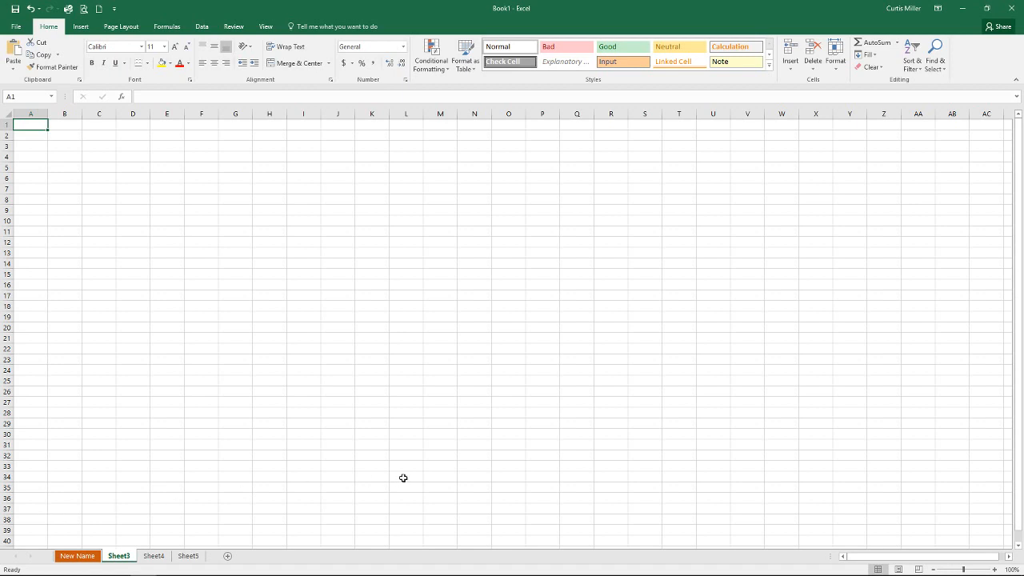
pyautogui.moveTo(410, 471)
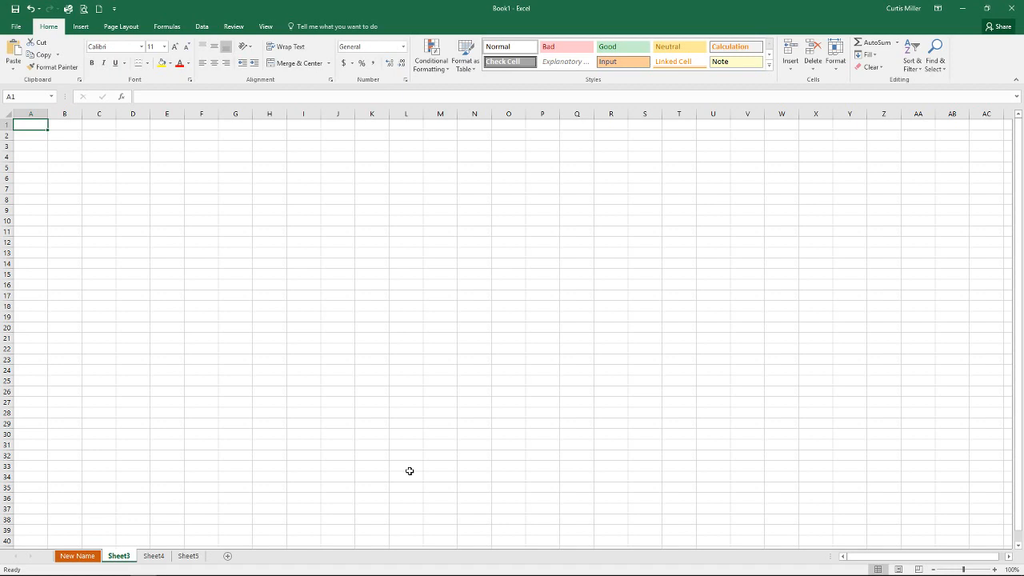
pyautogui.moveTo(876, 569)
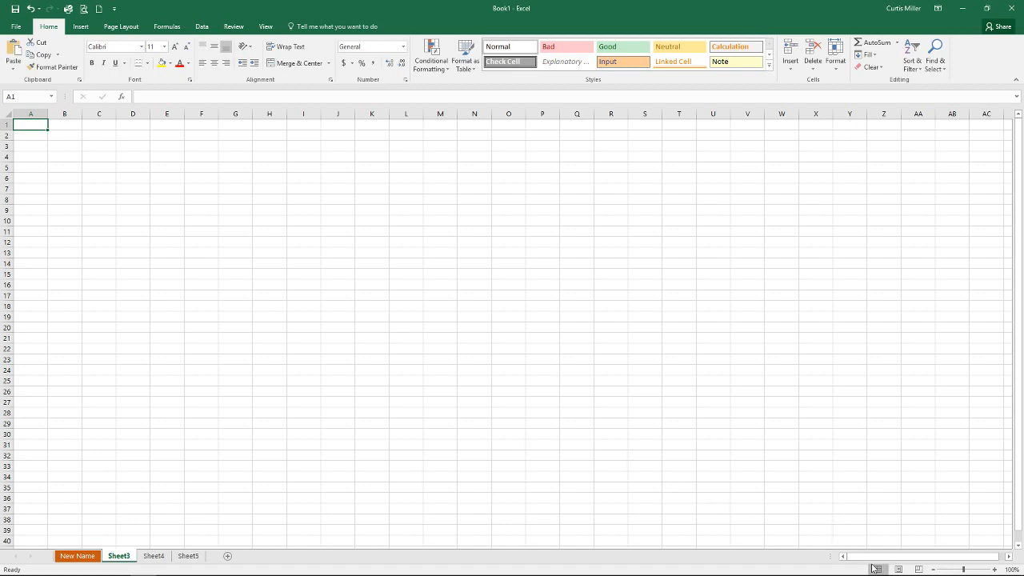
pyautogui.moveTo(877, 569)
pyautogui.write('A')
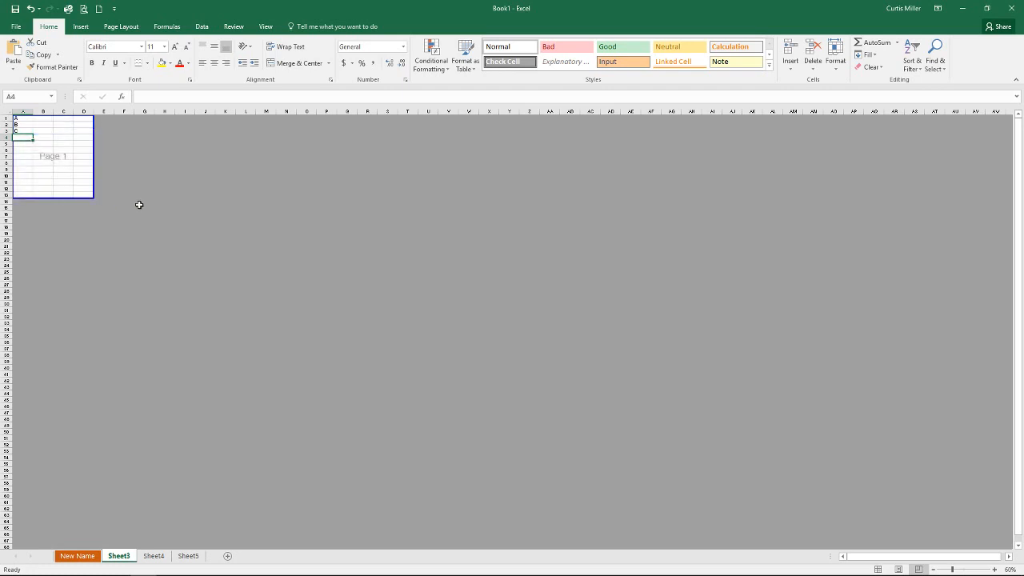
pyautogui.moveTo(222, 248)
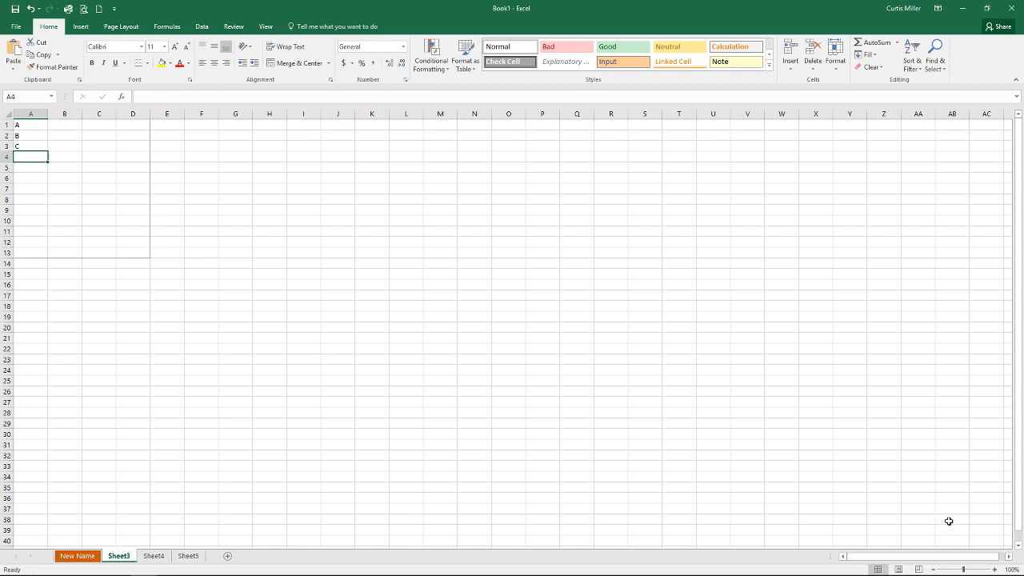
# Zoom Sheet3 to 150% and select cell A1 containing A
pyautogui.click(1007, 569)
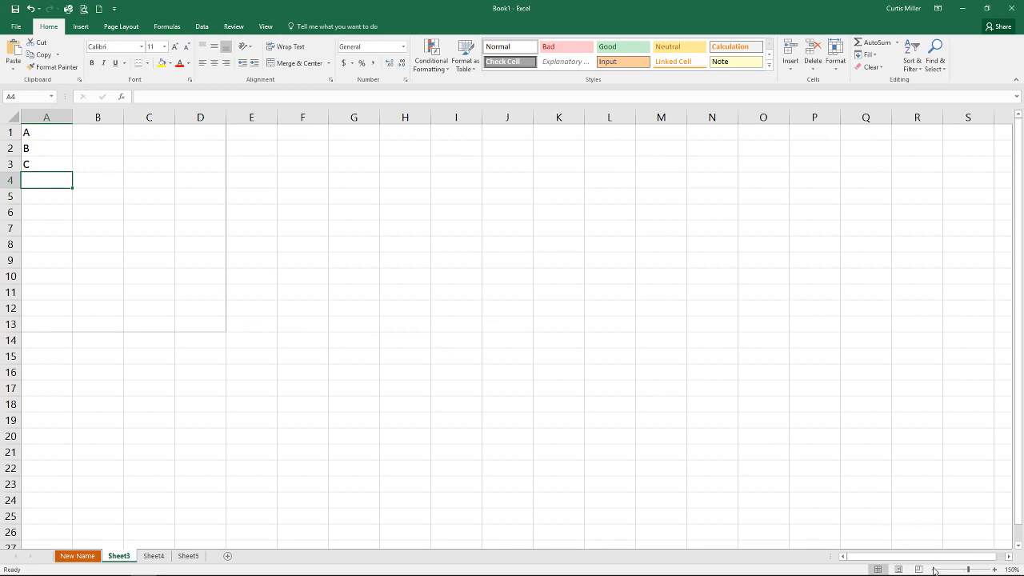
pyautogui.moveTo(370, 325)
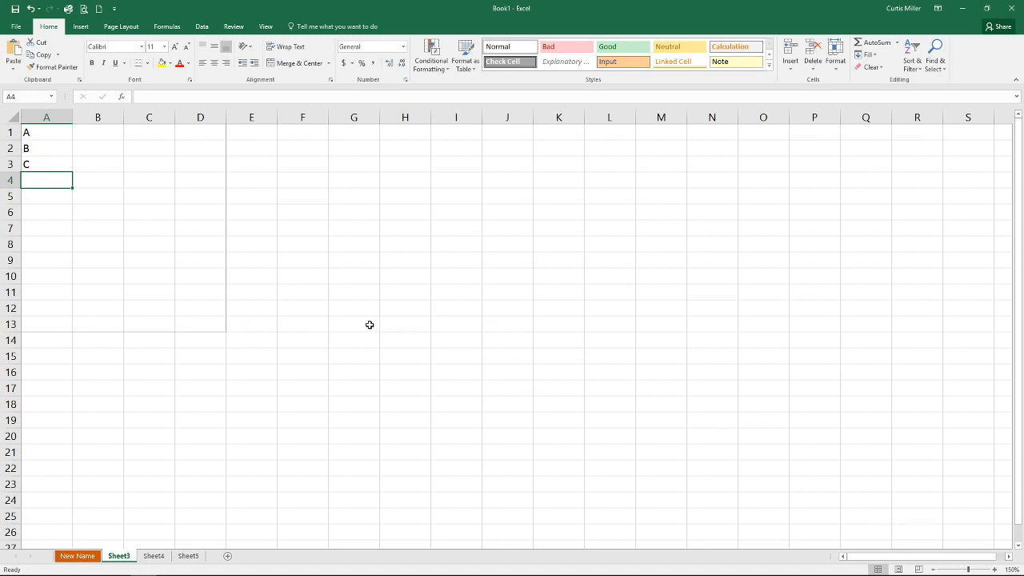
pyautogui.moveTo(41, 134)
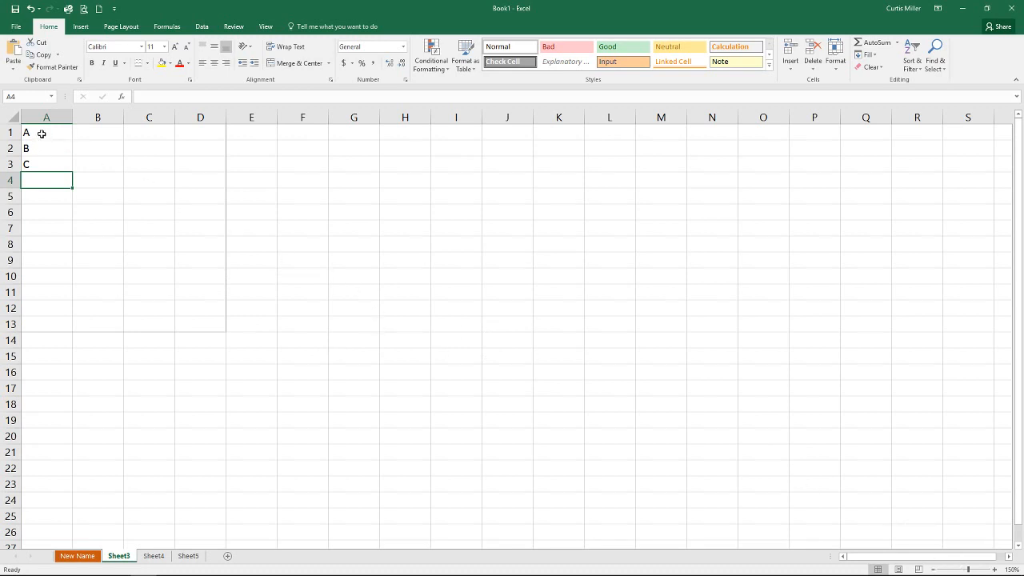
pyautogui.click(46, 133)
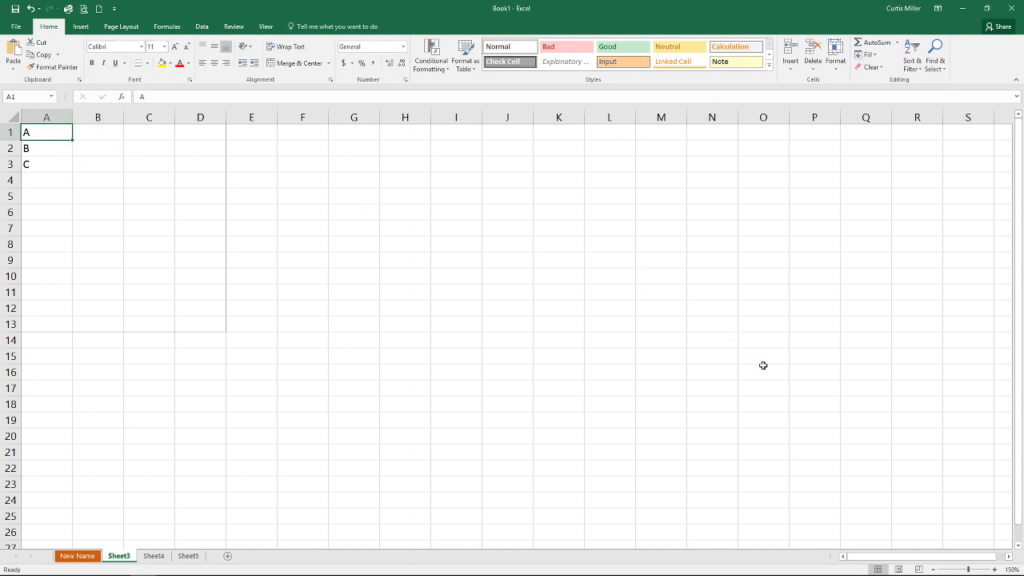
pyautogui.moveTo(157, 213)
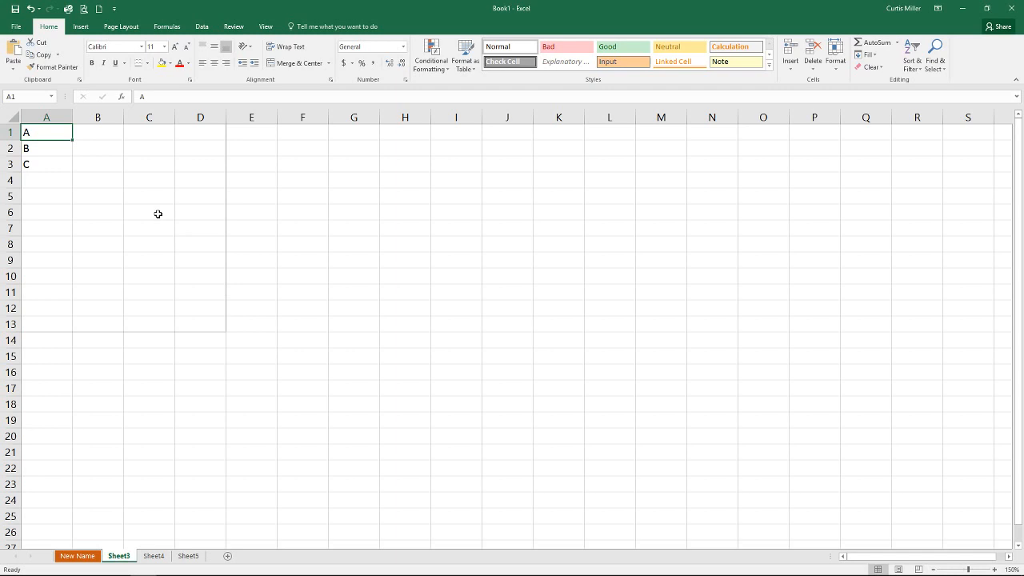
pyautogui.moveTo(168, 194)
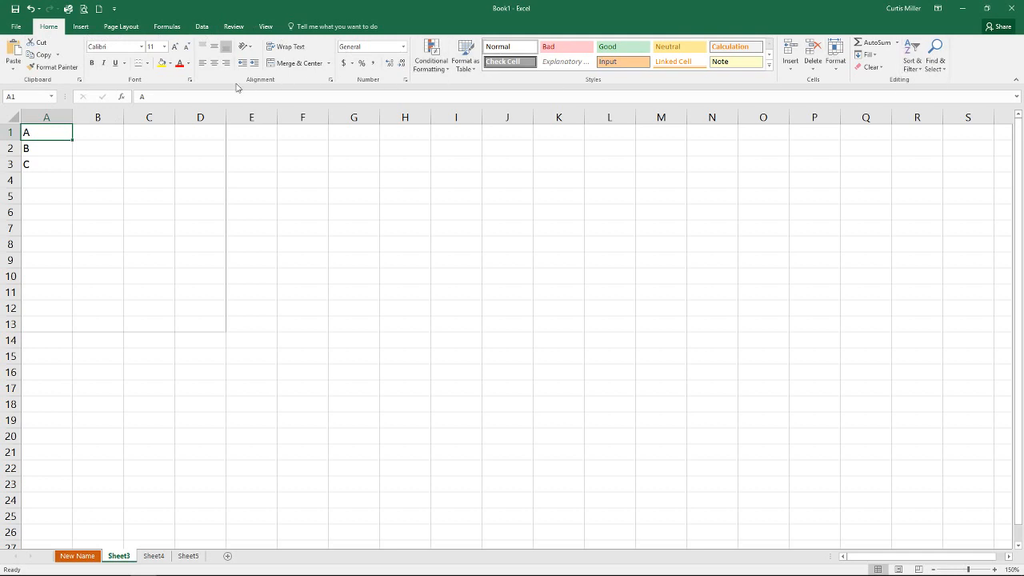
pyautogui.moveTo(176, 87)
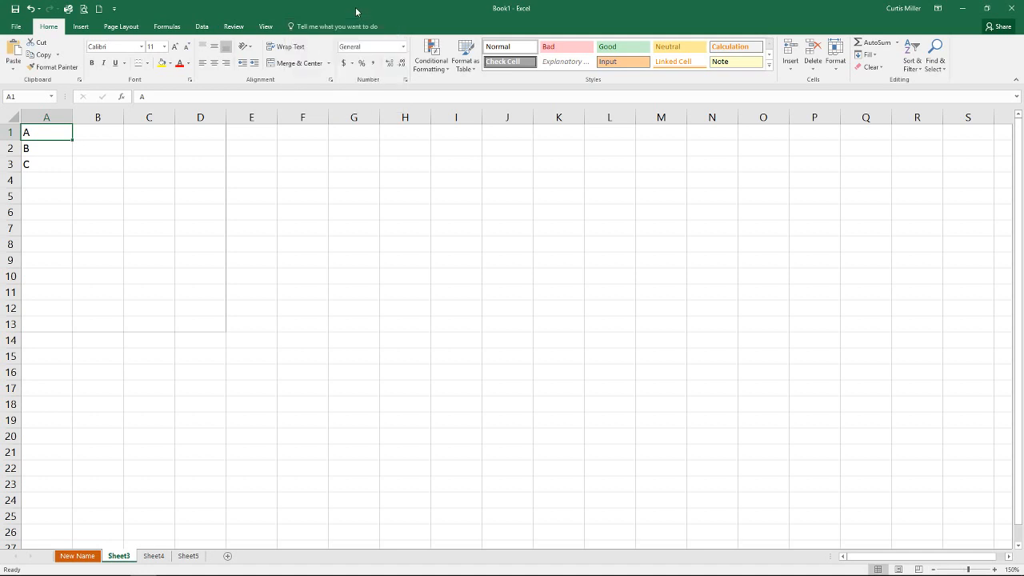
pyautogui.click(336, 25)
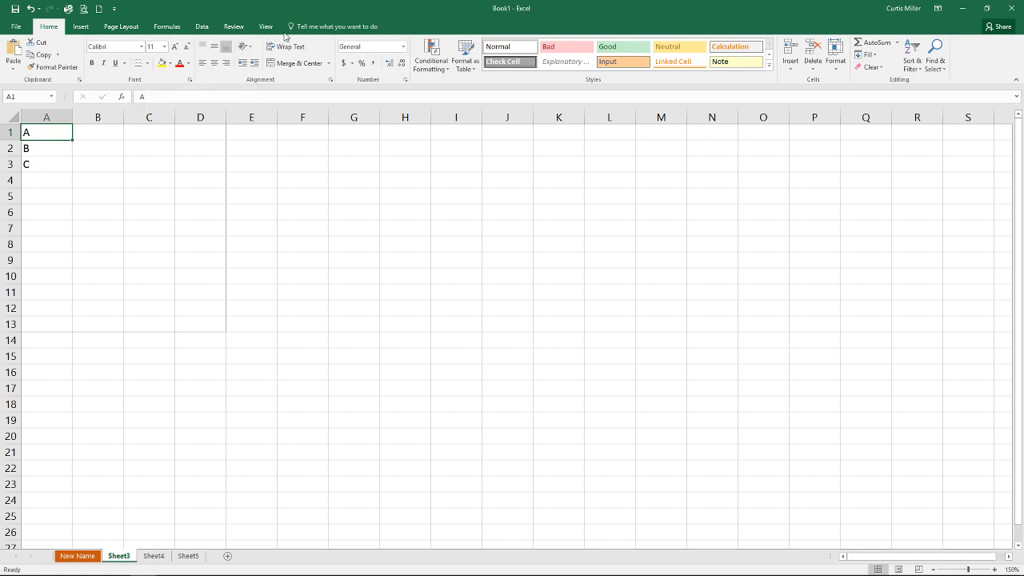
pyautogui.moveTo(440, 26)
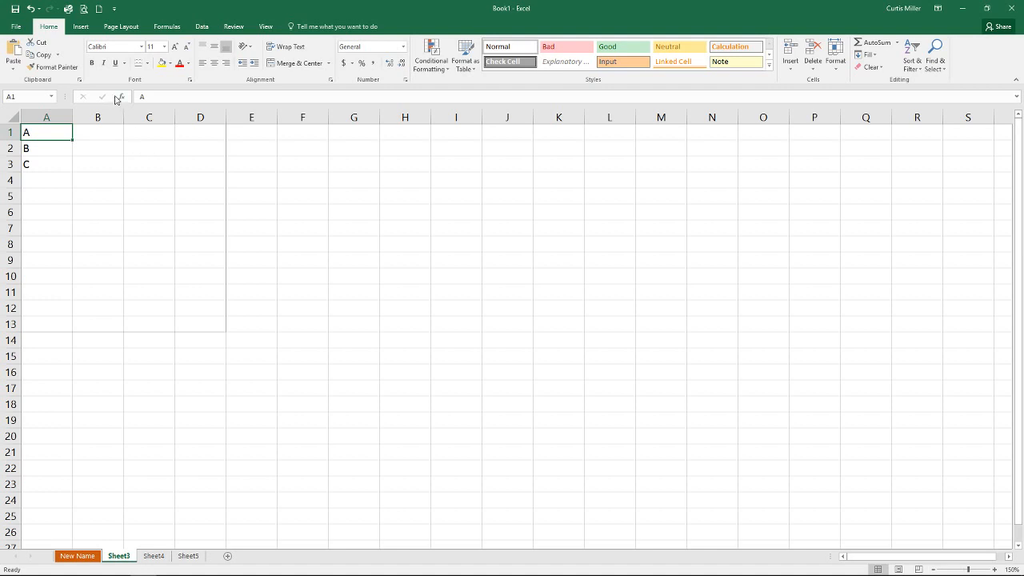
# Browse the View tab's display options twice, returning to the Home tab each time
pyautogui.click(81, 27)
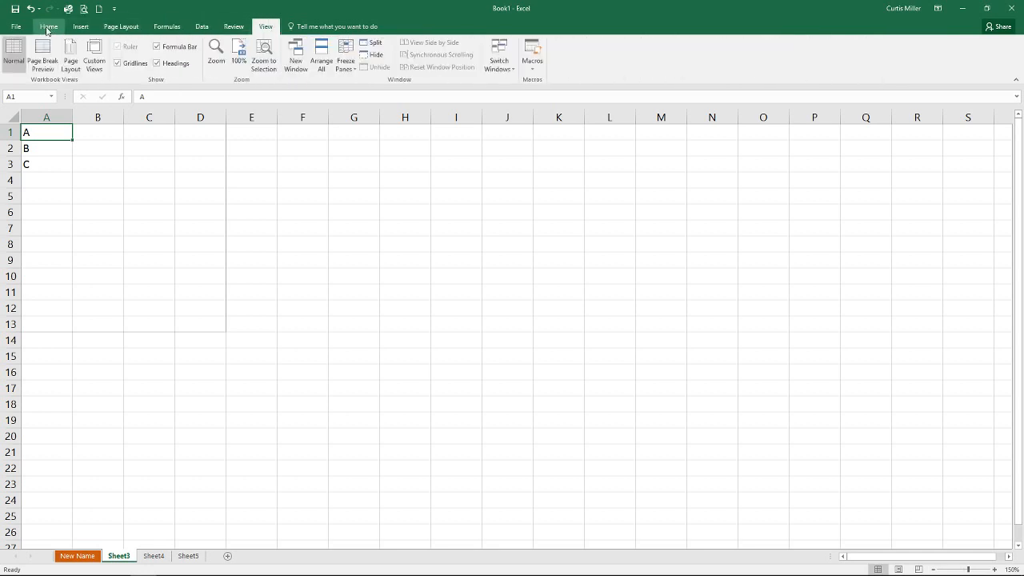
pyautogui.click(48, 27)
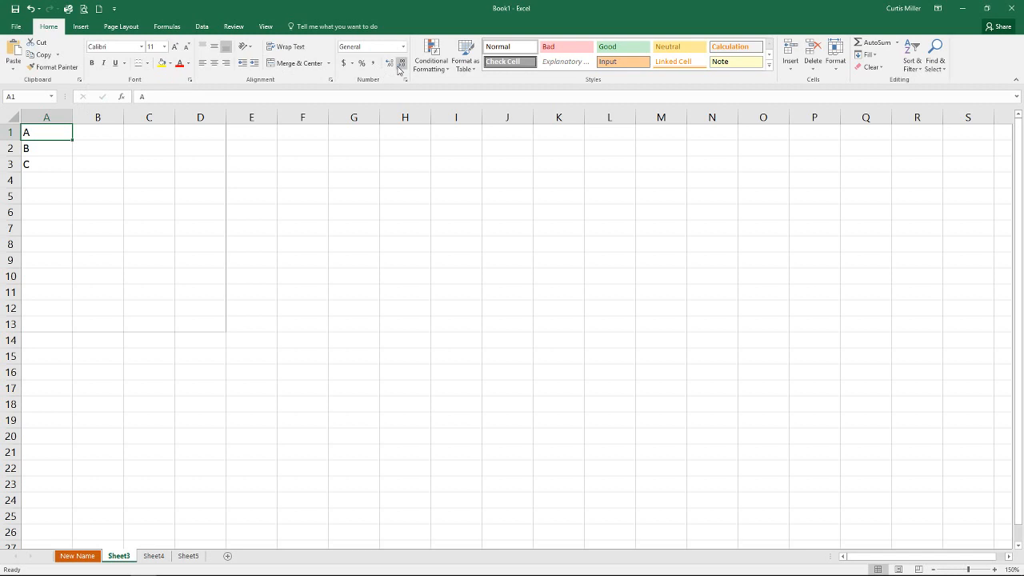
pyautogui.click(264, 26)
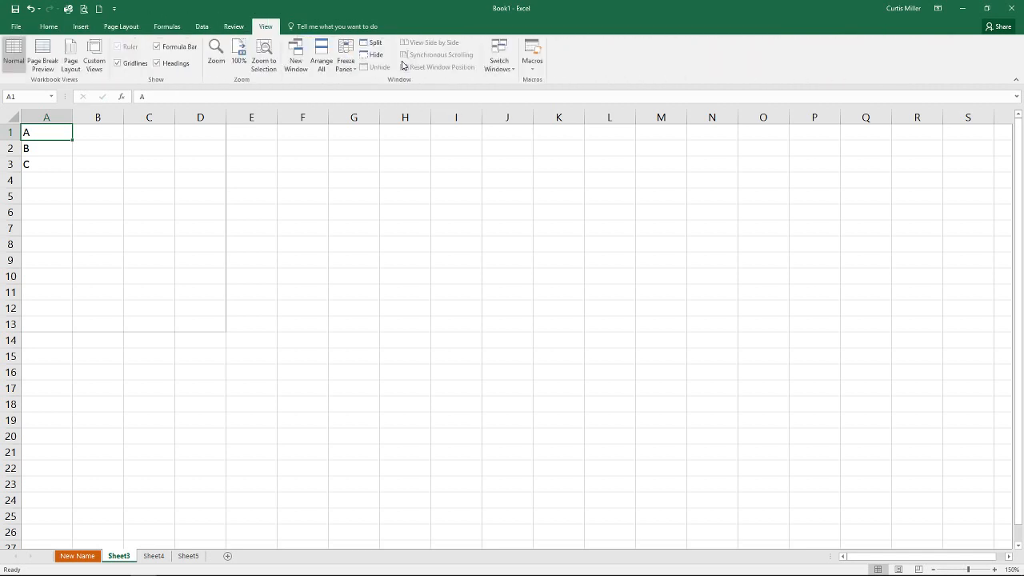
pyautogui.click(49, 26)
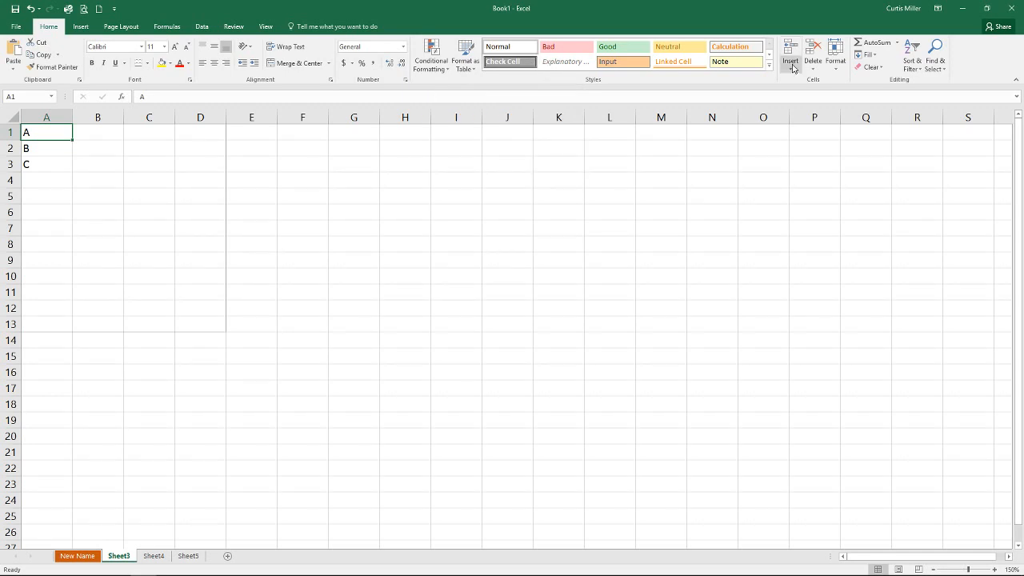
pyautogui.moveTo(1016, 82)
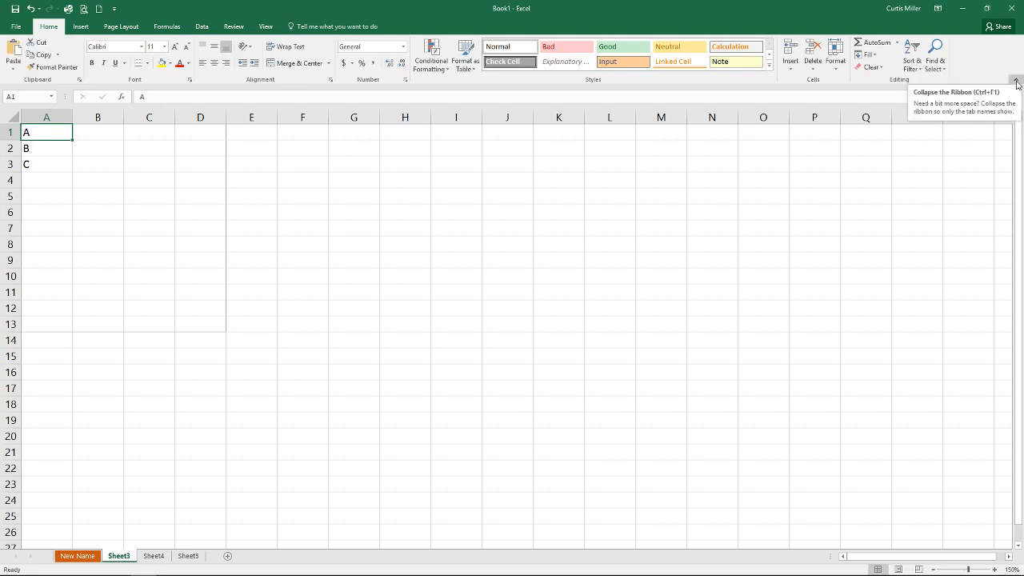
# Collapse the ribbon, preview the View, Data and Formulas tabs, then pin it open
pyautogui.click(1016, 83)
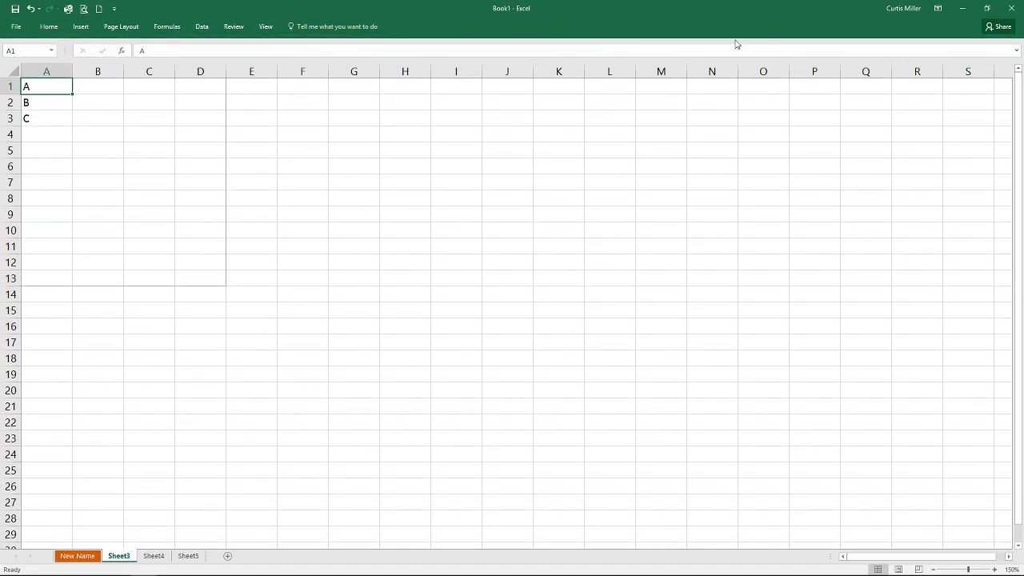
pyautogui.moveTo(735, 44)
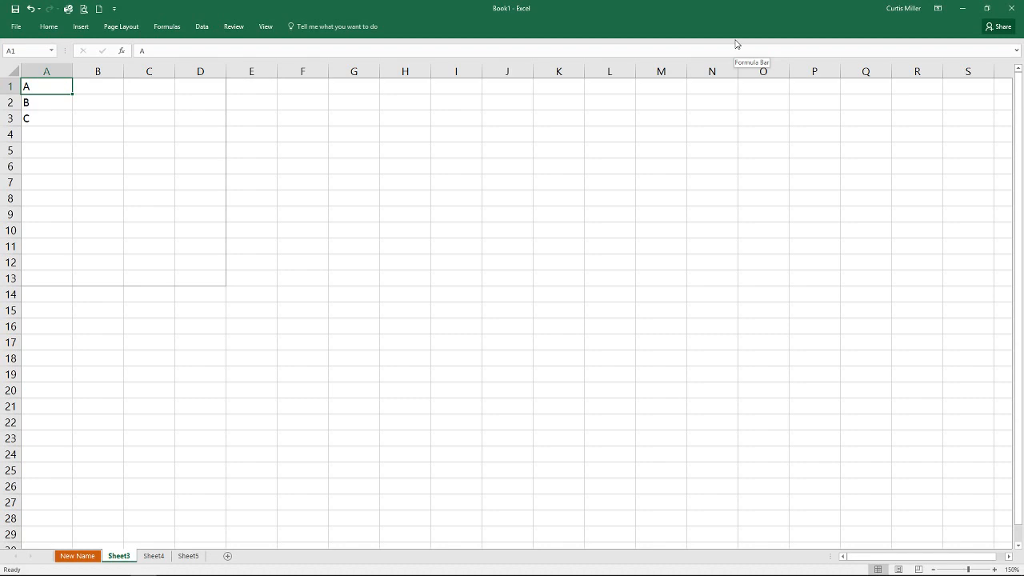
pyautogui.moveTo(368, 137)
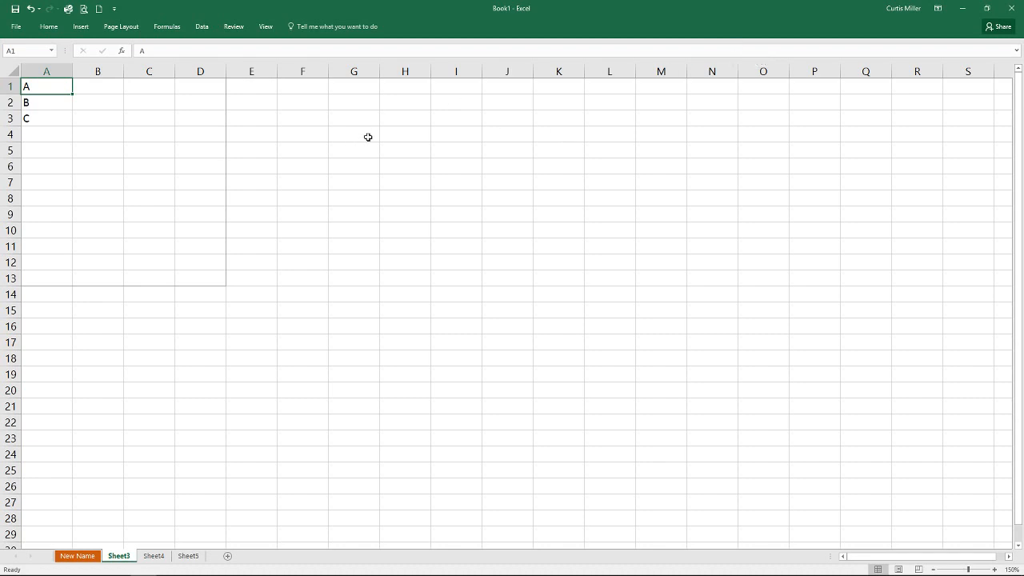
pyautogui.moveTo(228, 264)
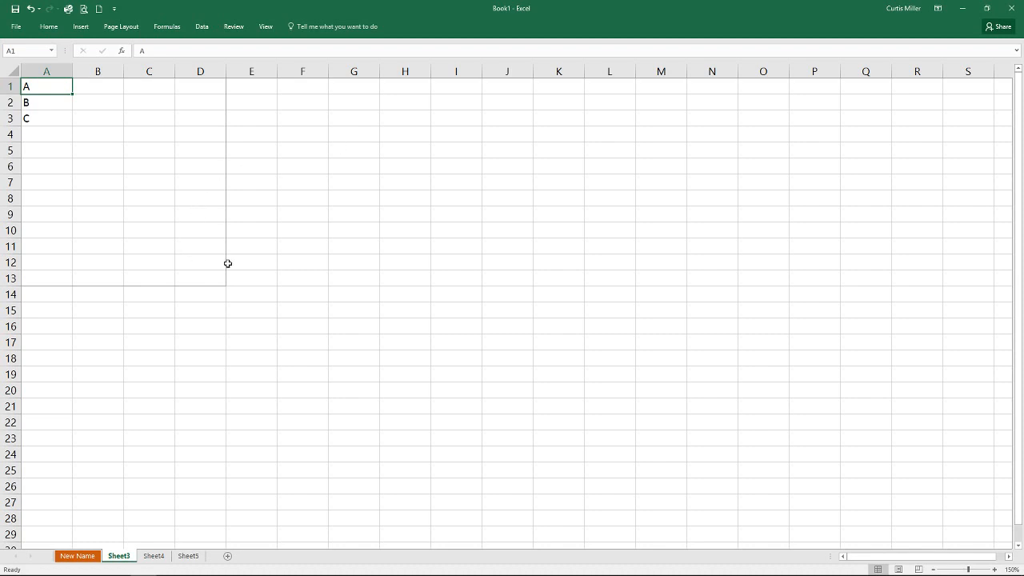
pyautogui.moveTo(636, 155)
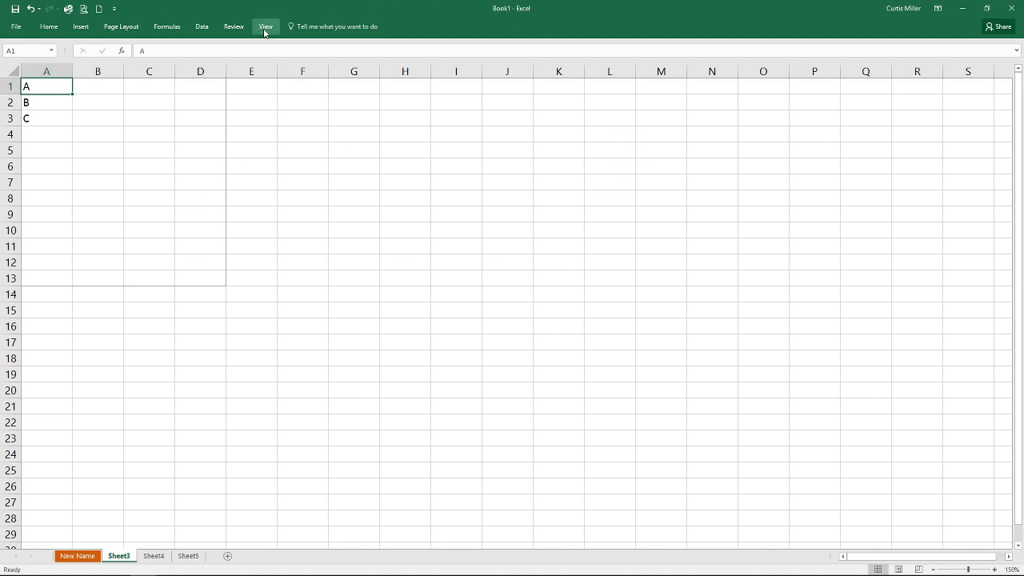
pyautogui.click(266, 26)
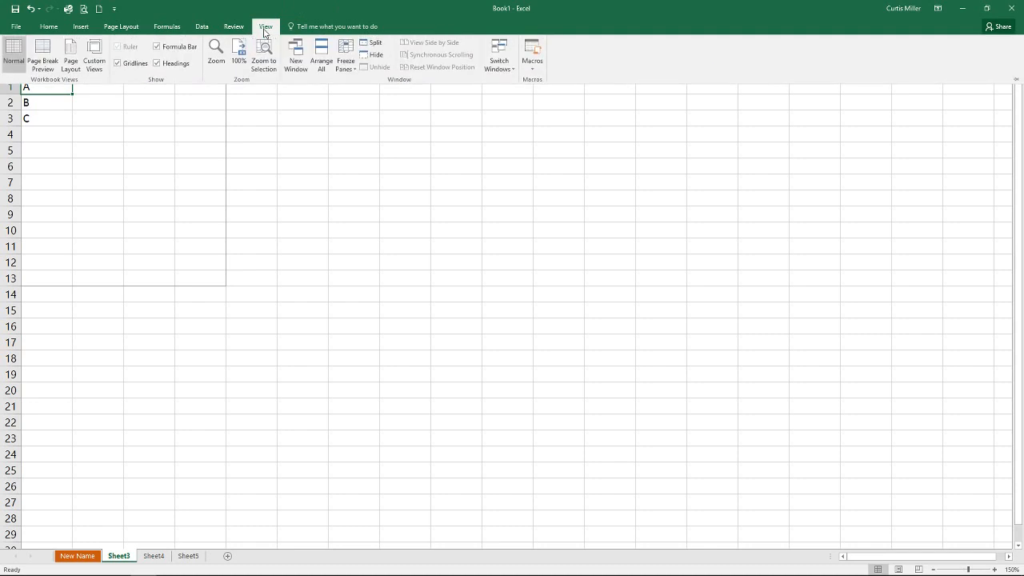
pyautogui.click(202, 26)
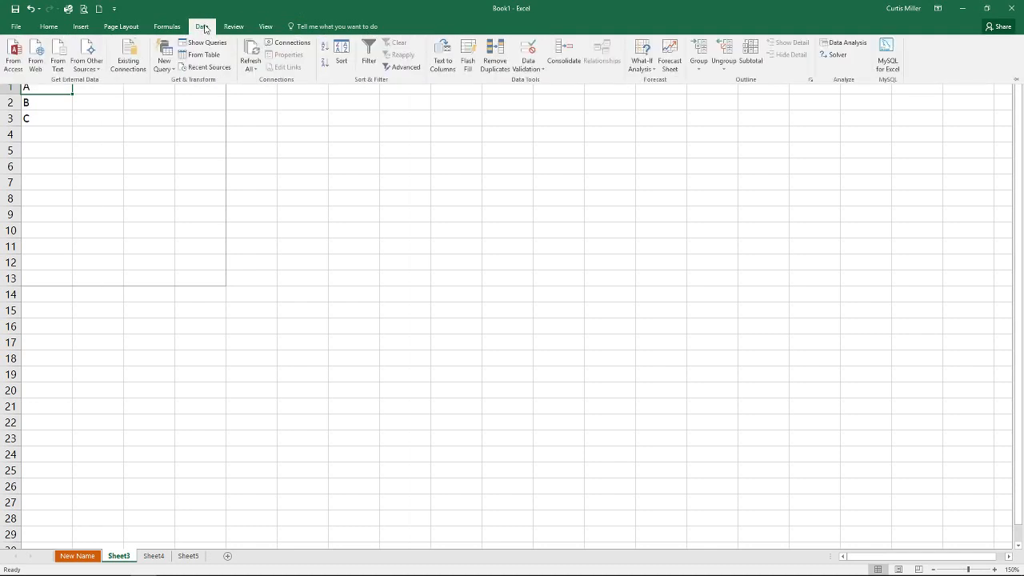
pyautogui.click(167, 26)
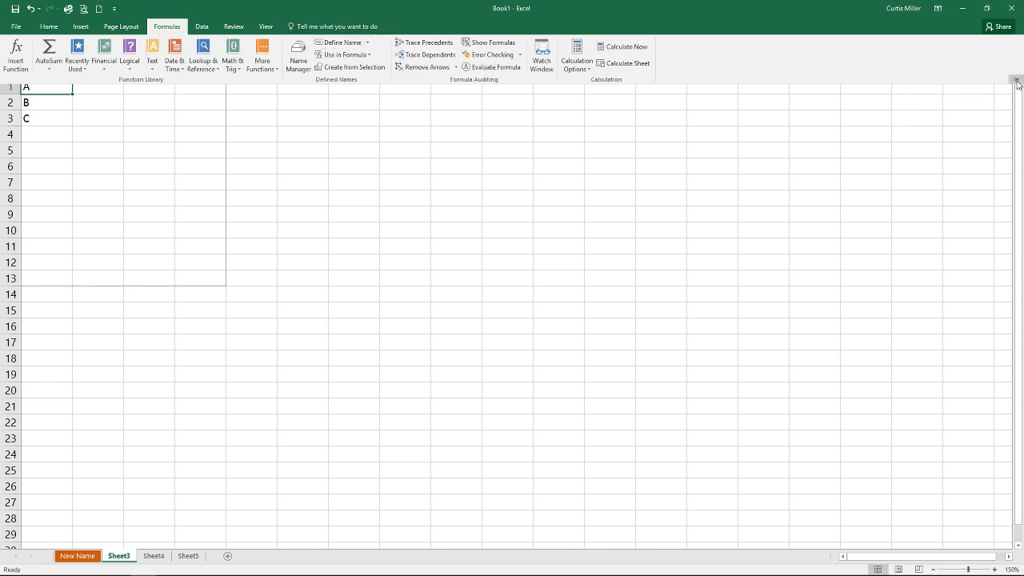
pyautogui.moveTo(1017, 83)
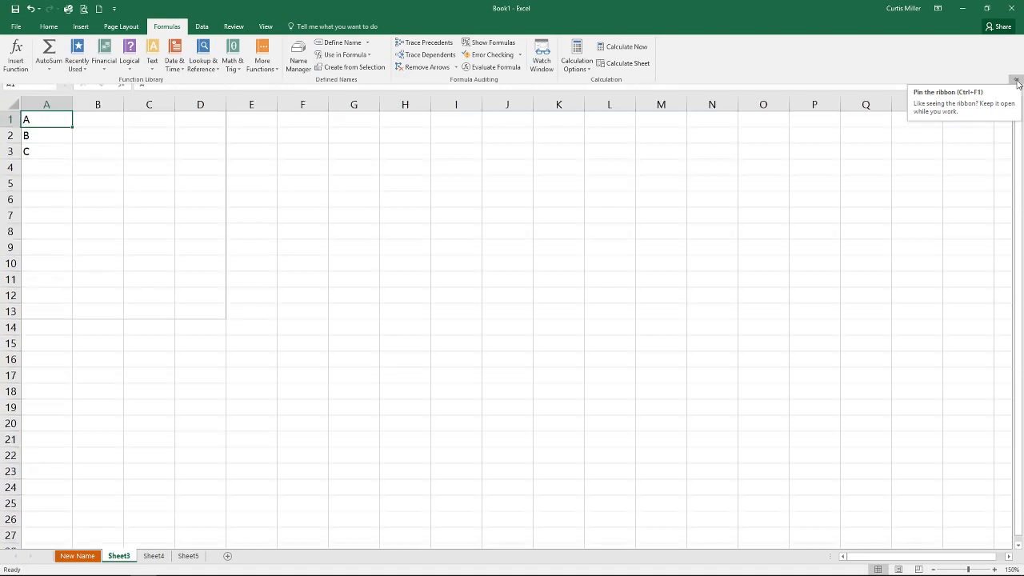
pyautogui.click(1016, 79)
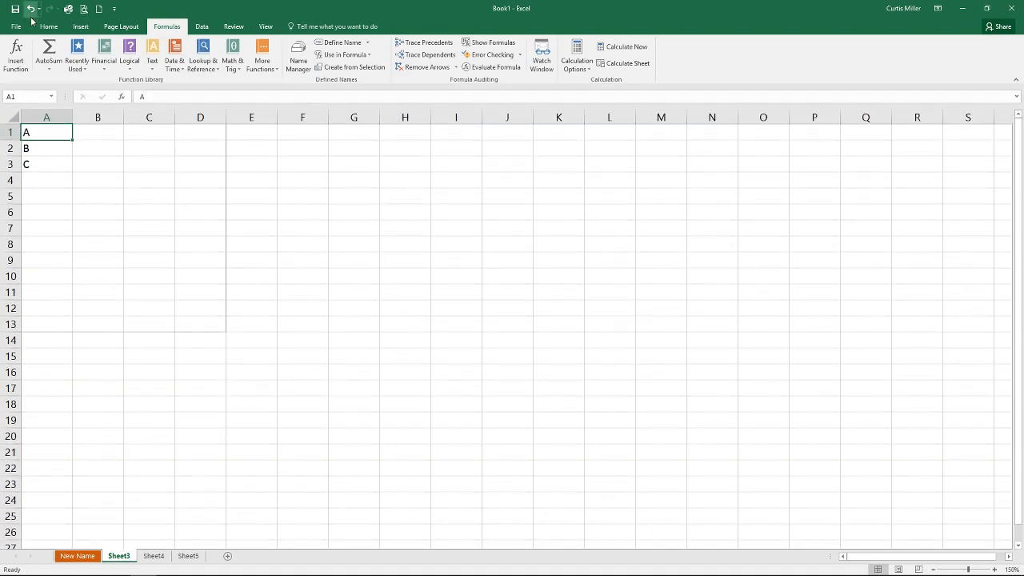
# Return to the Home tab and use a Quick Access Toolbar button
pyautogui.click(49, 26)
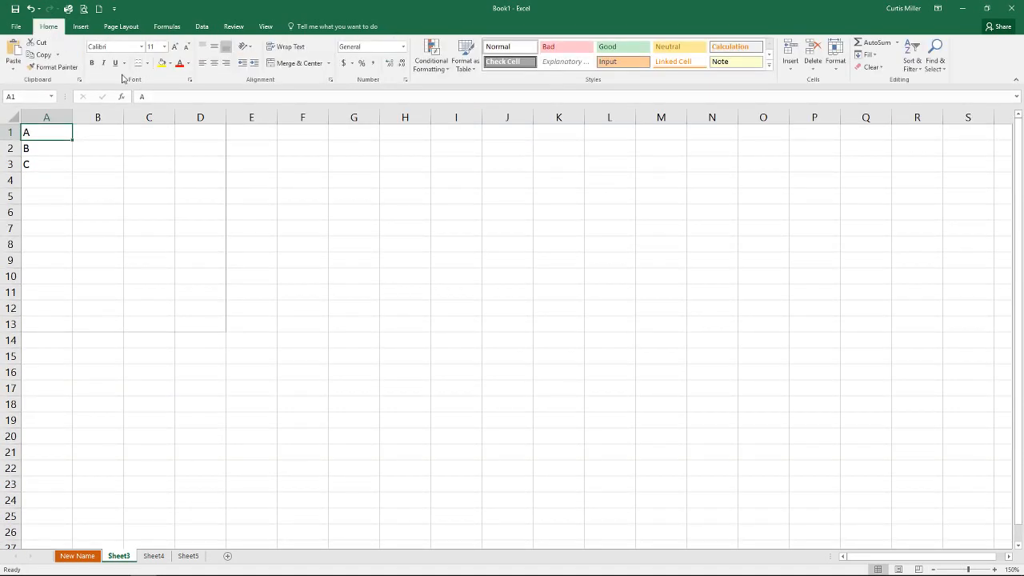
pyautogui.moveTo(164, 40)
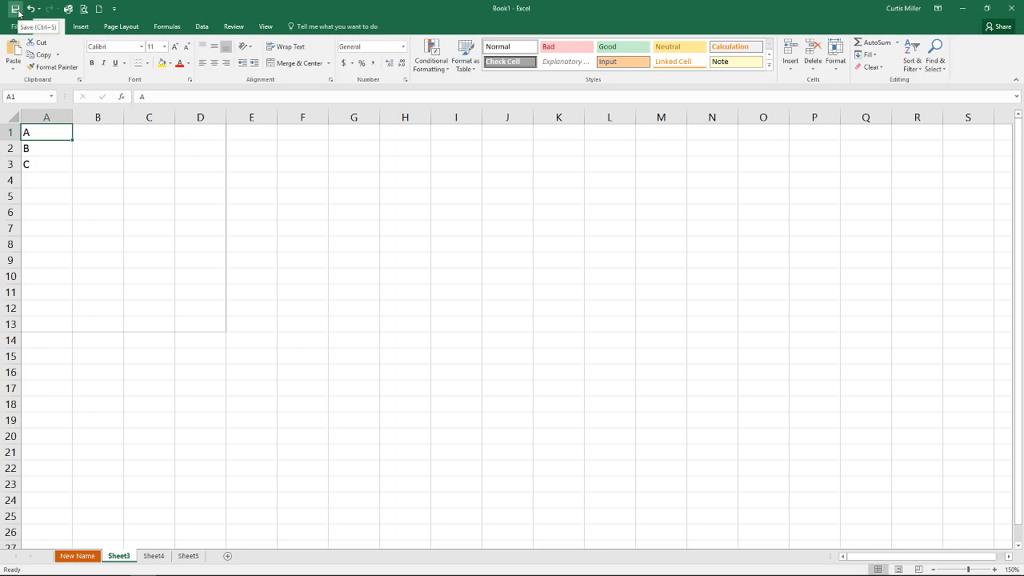
pyautogui.click(39, 9)
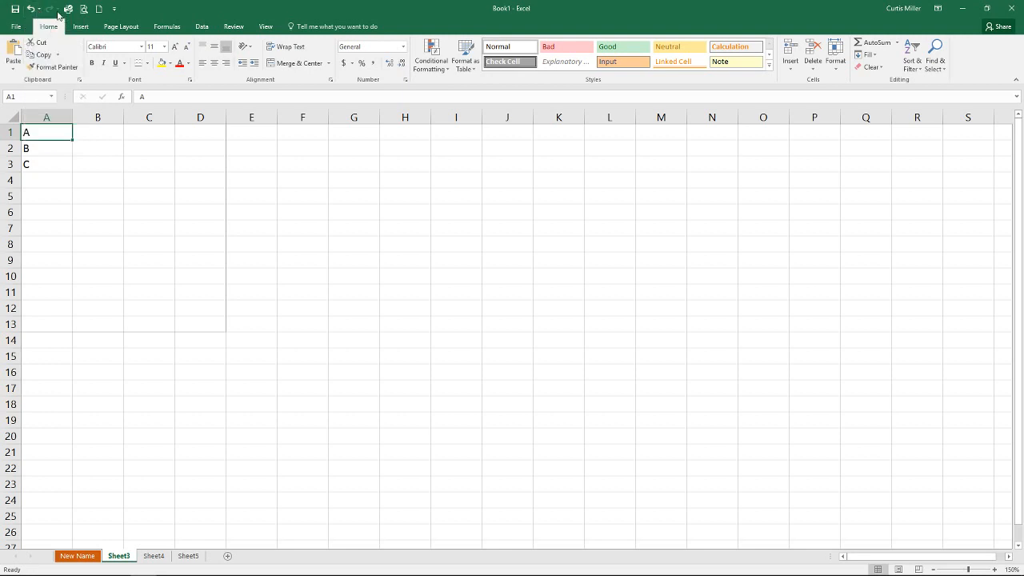
pyautogui.moveTo(50, 8)
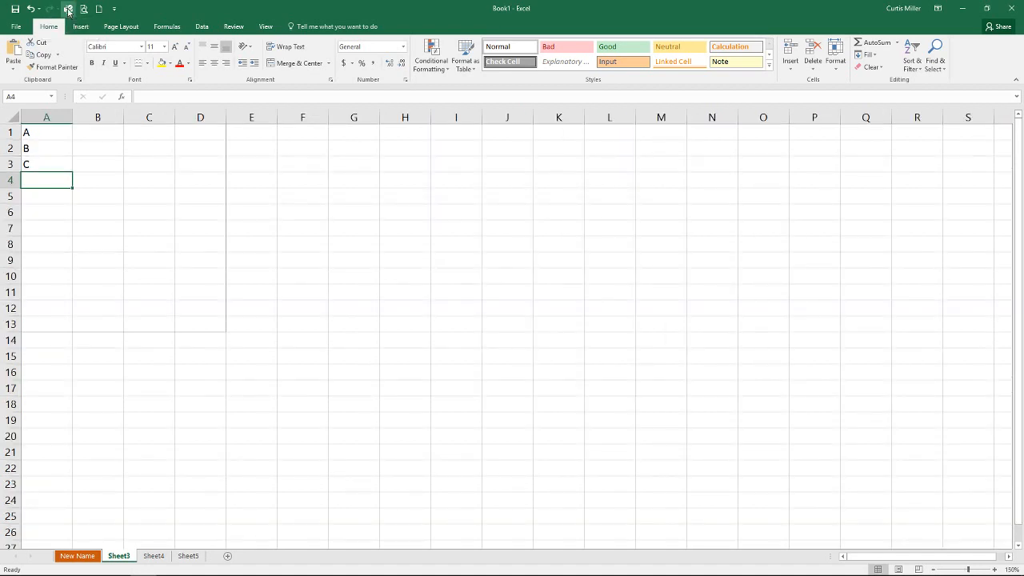
pyautogui.moveTo(69, 9)
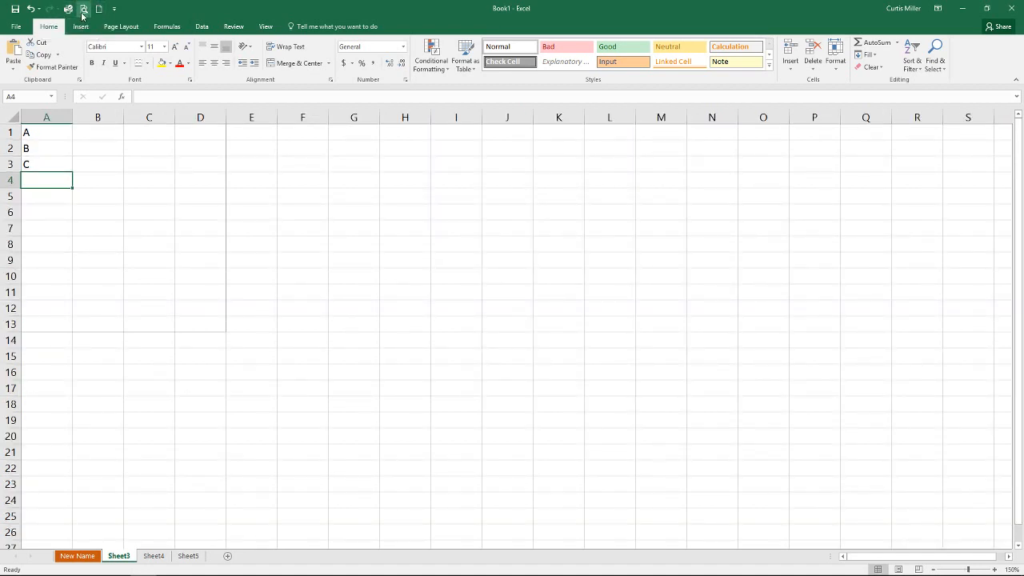
pyautogui.moveTo(84, 9)
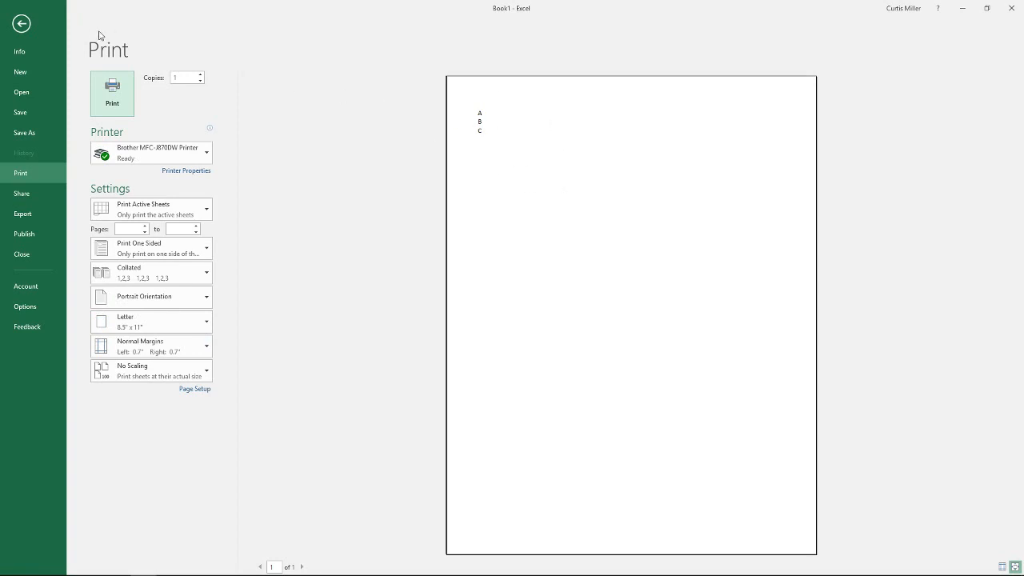
pyautogui.moveTo(21, 24)
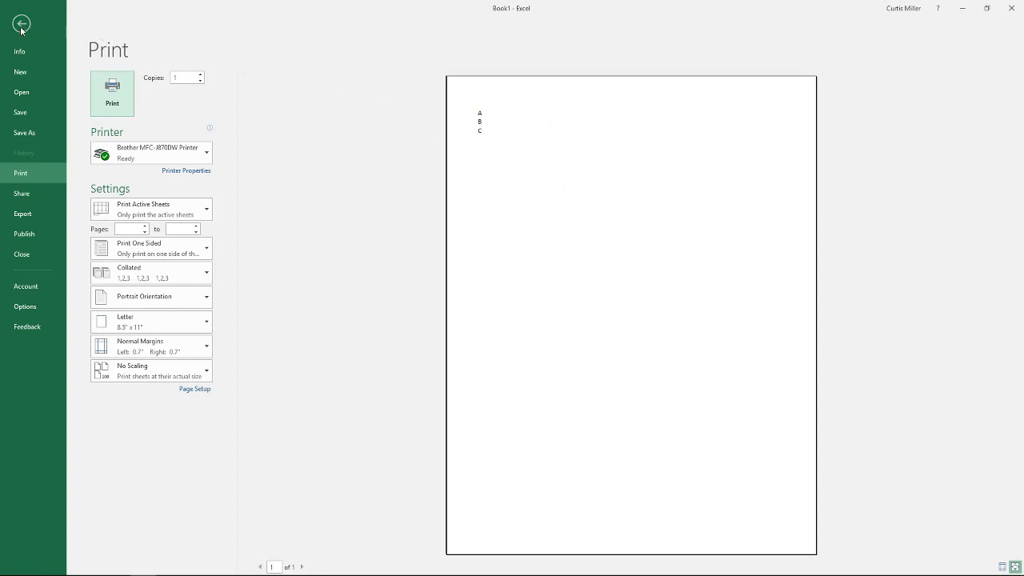
# Exit the Print backstage view back to the Sheet3 grid
pyautogui.click(22, 24)
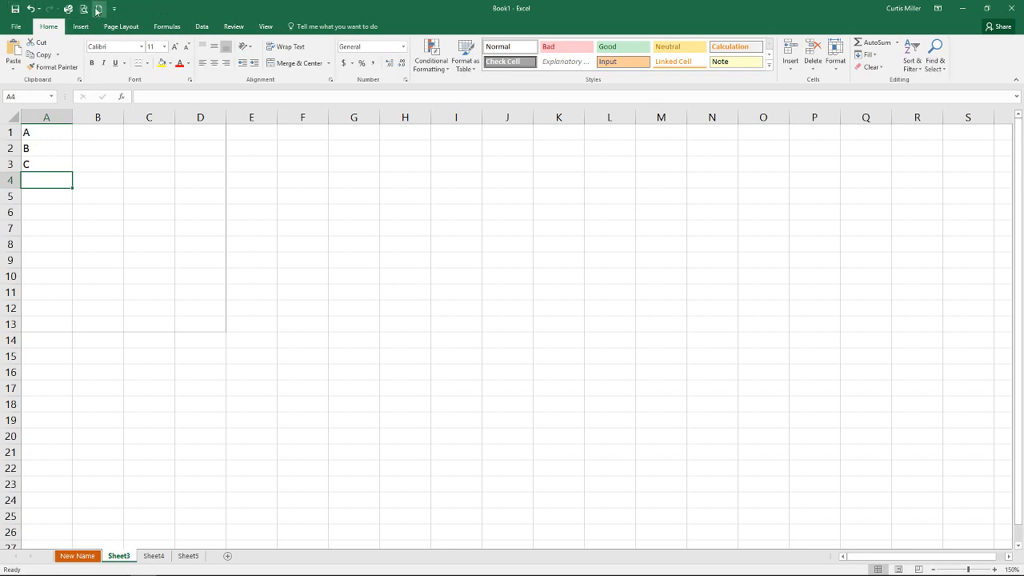
pyautogui.moveTo(114, 9)
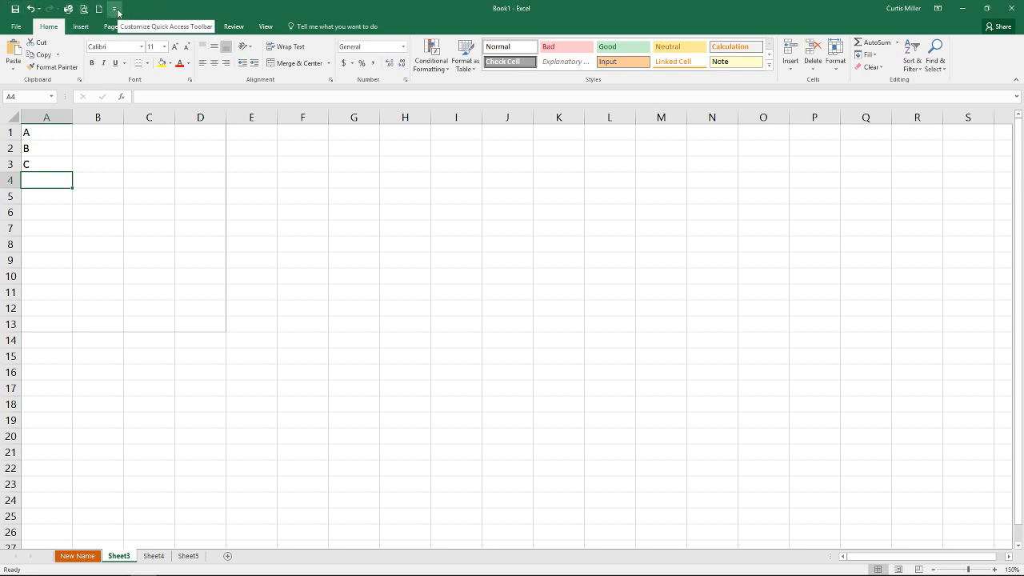
pyautogui.click(114, 9)
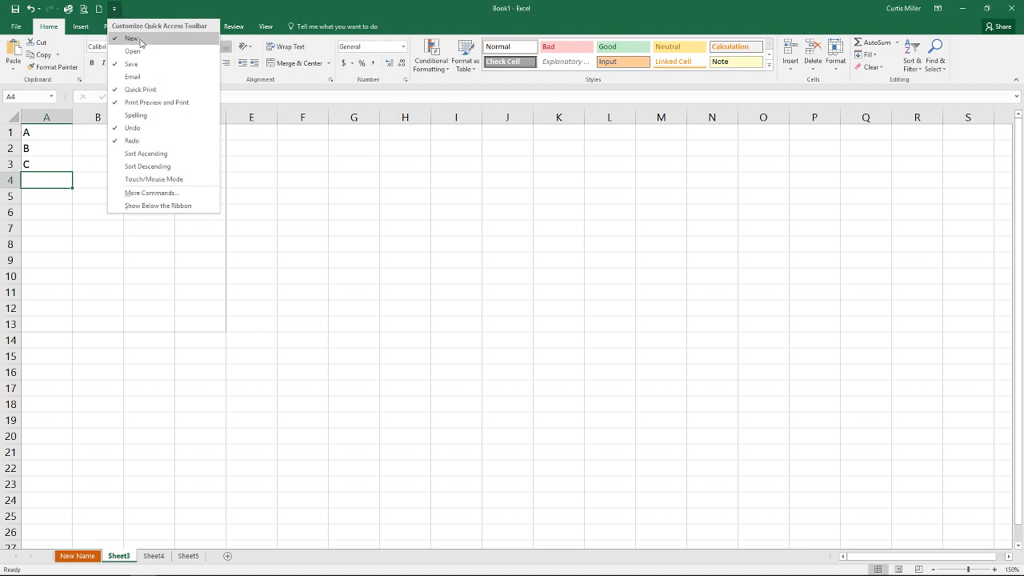
pyautogui.moveTo(132, 64)
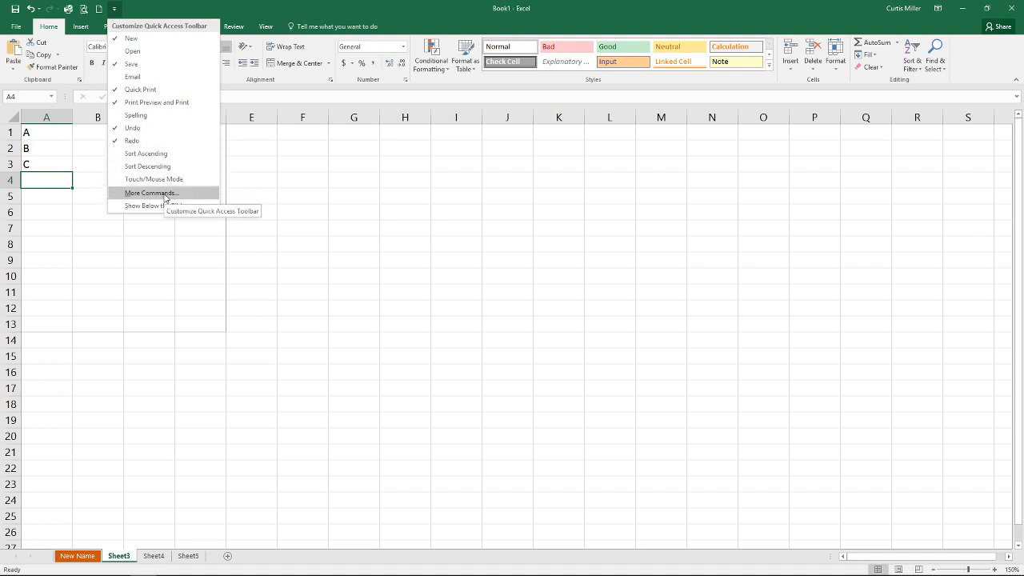
pyautogui.click(151, 193)
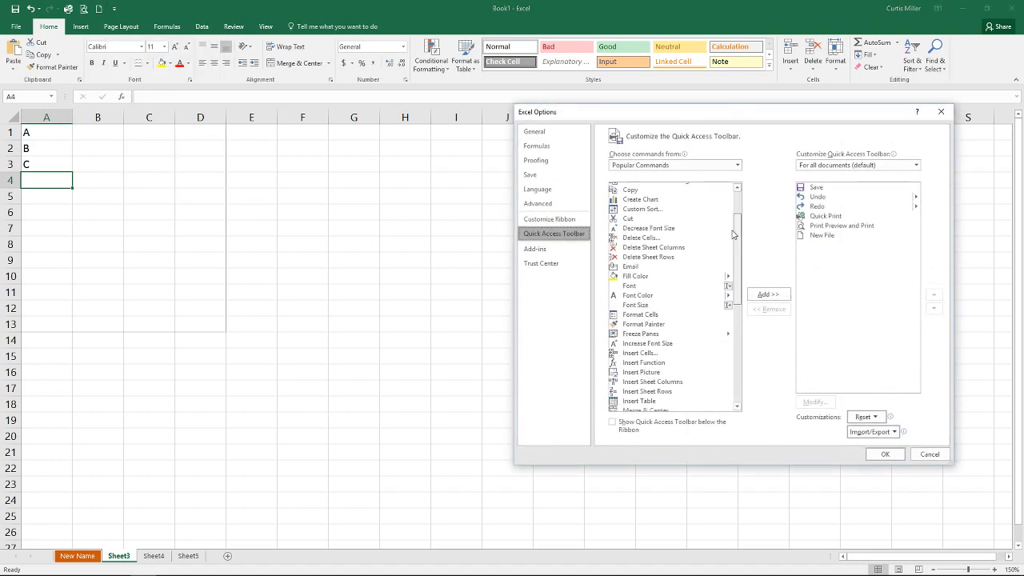
pyautogui.scroll(-3)
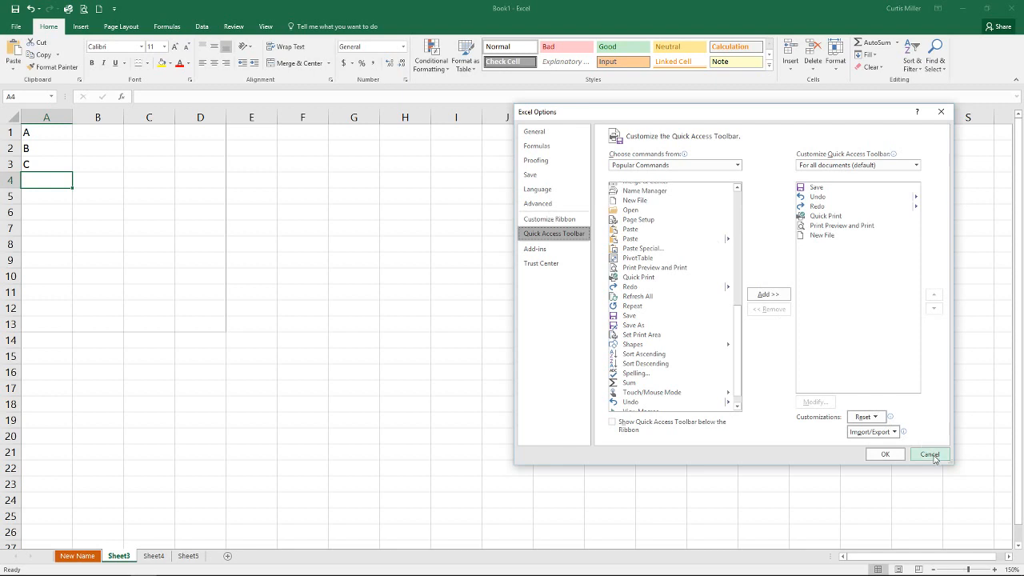
pyautogui.click(928, 453)
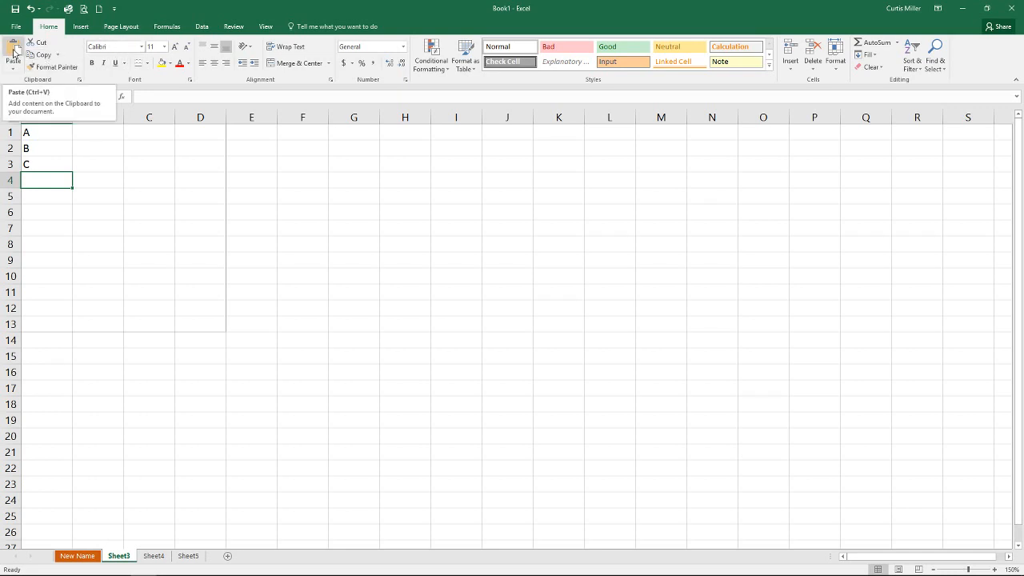
# Add Paste to the Quick Access Toolbar and bring up the new icon's options
pyautogui.rightClick(52, 60)
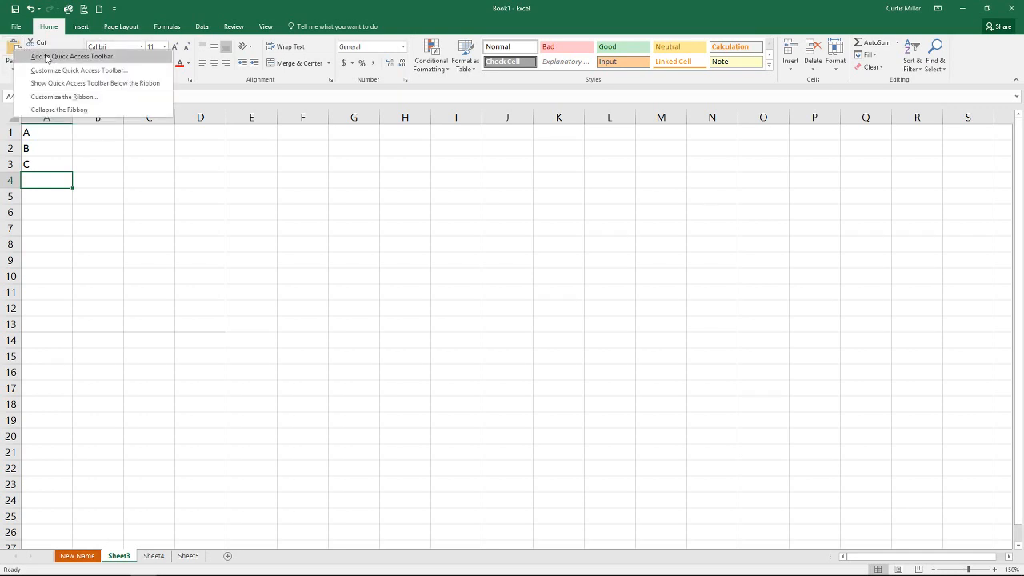
pyautogui.moveTo(114, 59)
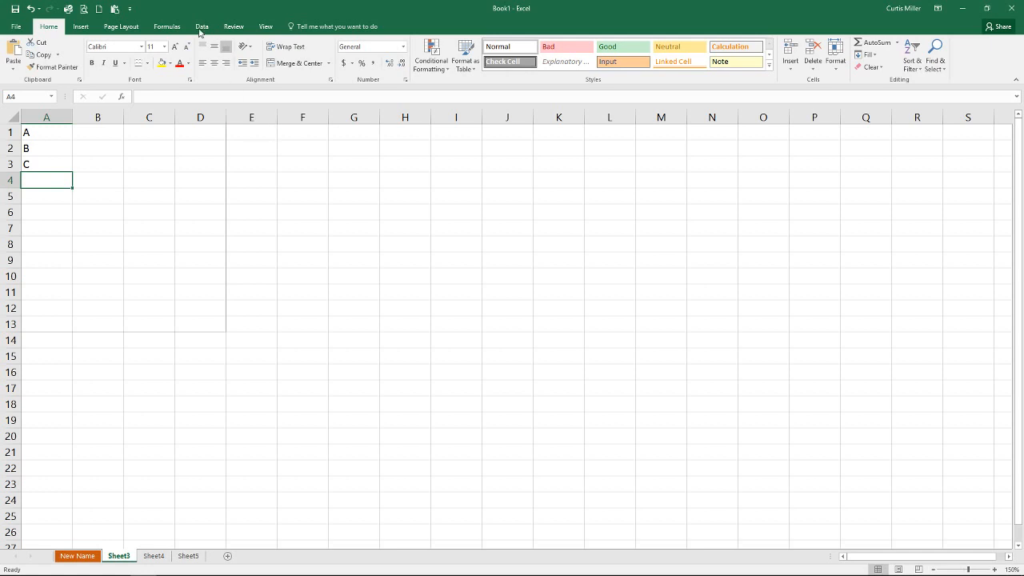
pyautogui.moveTo(115, 9)
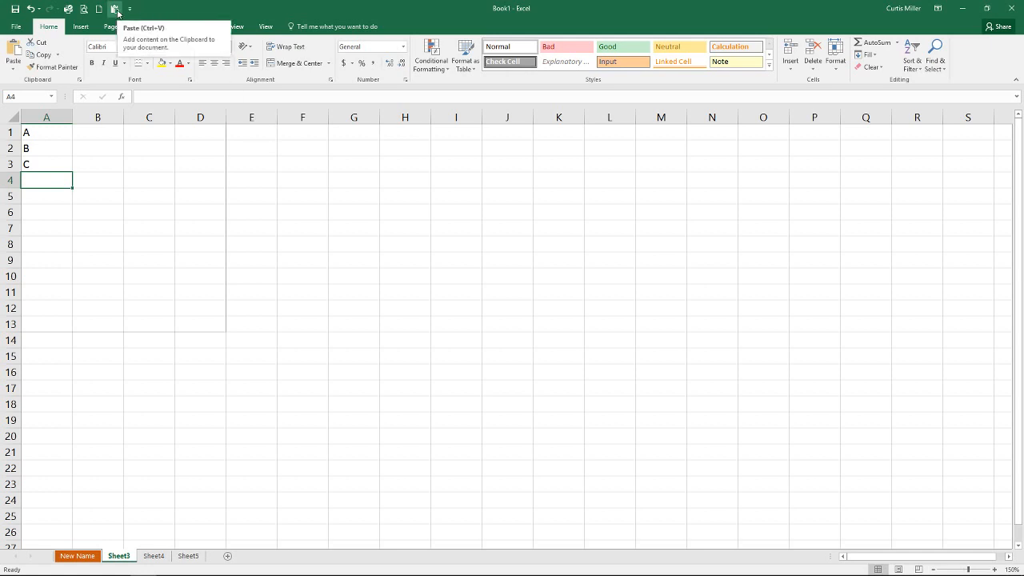
pyautogui.rightClick(114, 9)
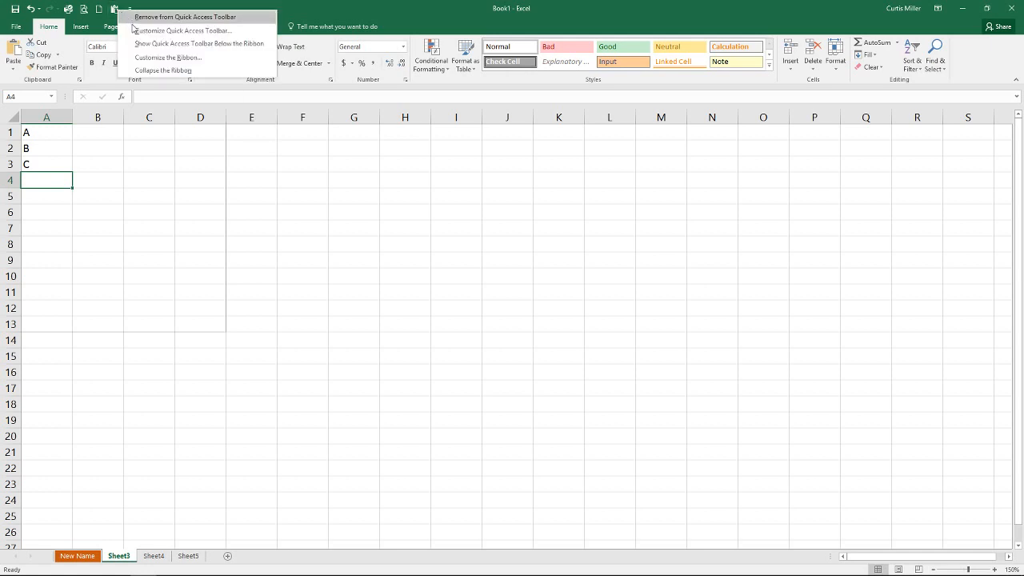